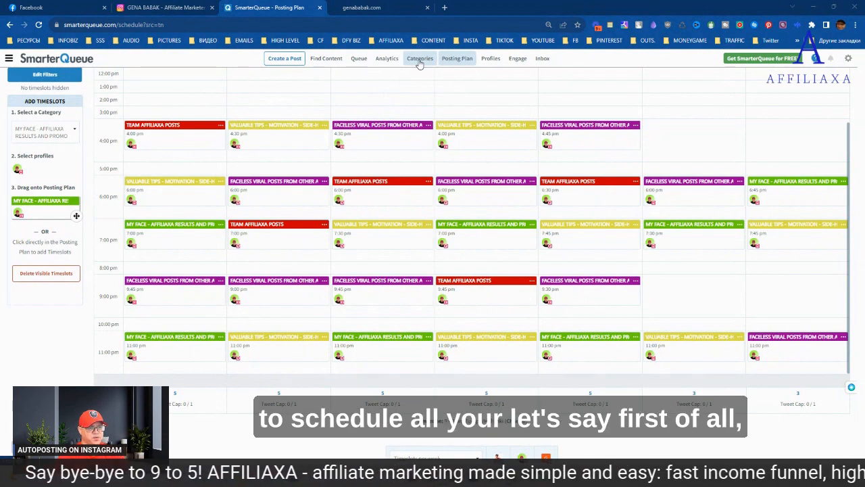
# - Bring up the Instagram profile in its browser tab
pyautogui.click(457, 58)
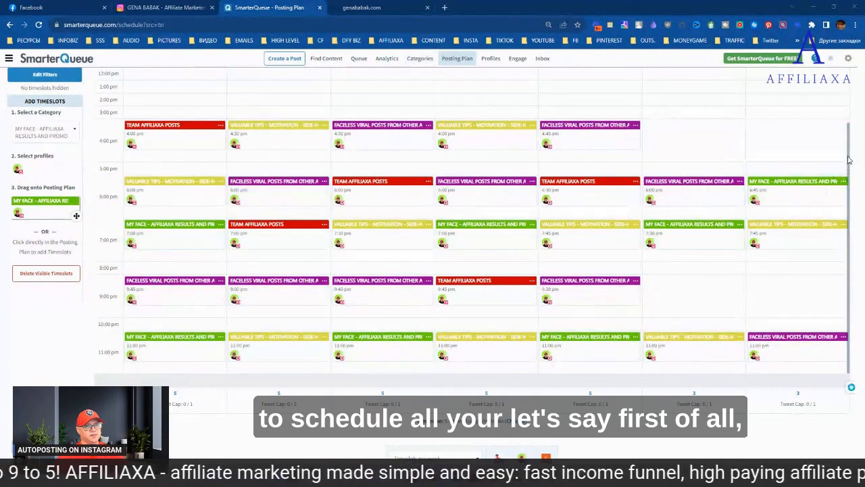
pyautogui.scroll(3)
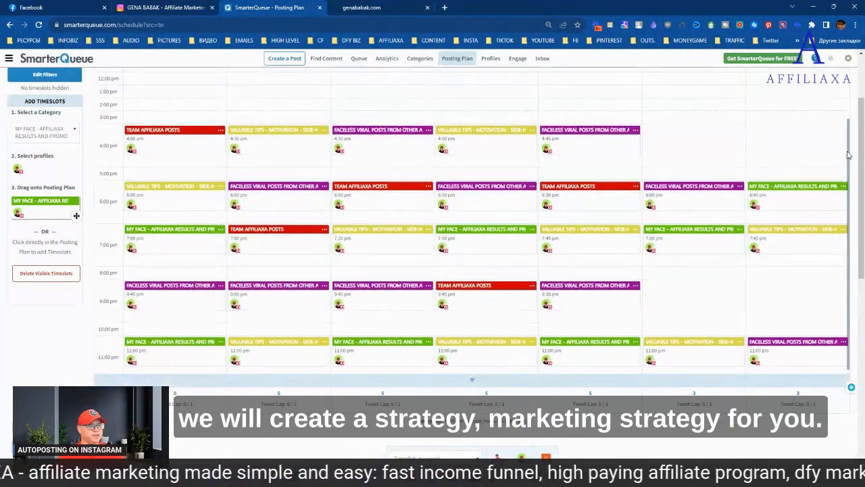
pyautogui.scroll(3)
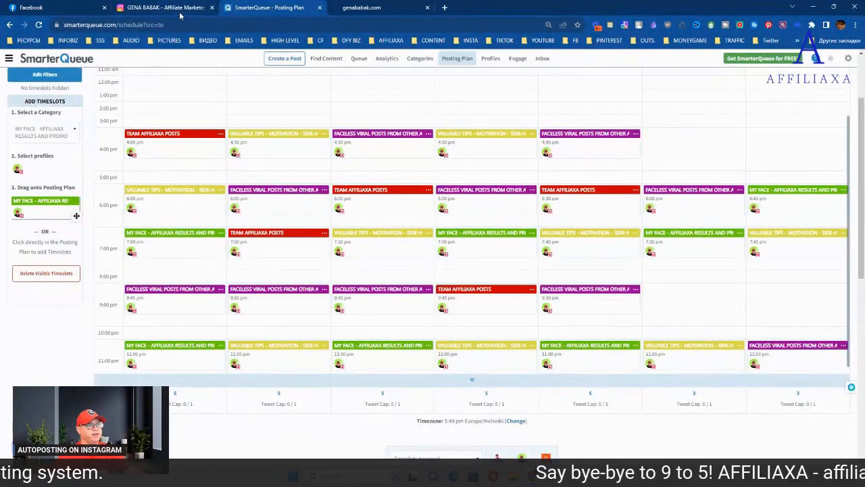
pyautogui.click(165, 7)
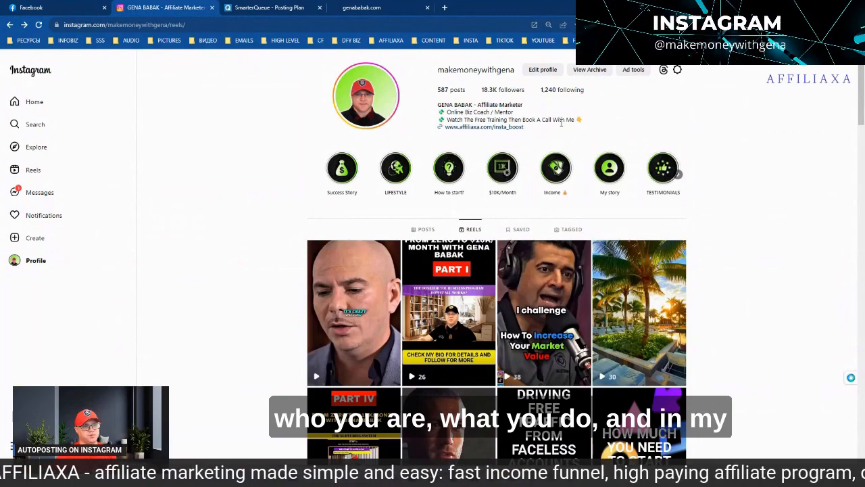
pyautogui.moveTo(485, 127)
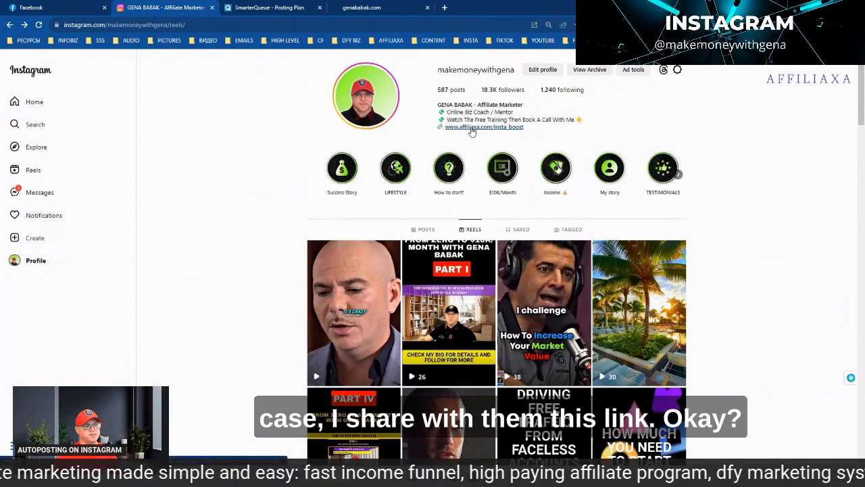
# - Preview the bio link's free-training landing page, then return to the profile's reels grid
pyautogui.click(484, 127)
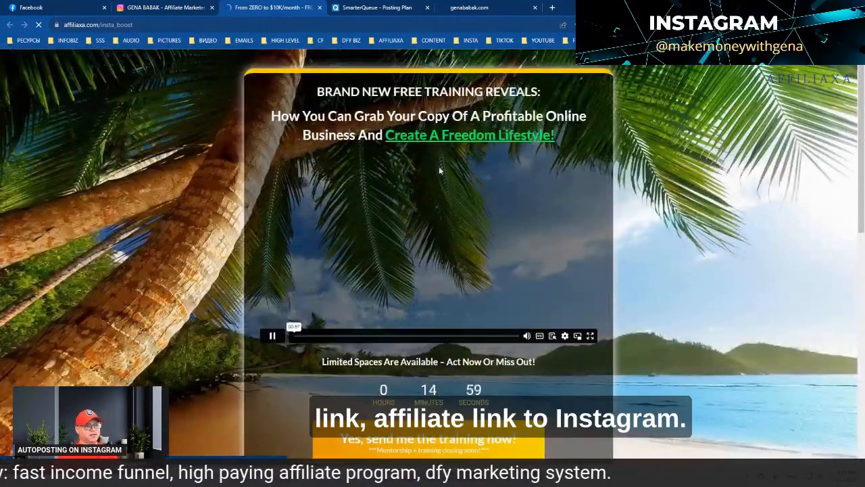
pyautogui.click(271, 336)
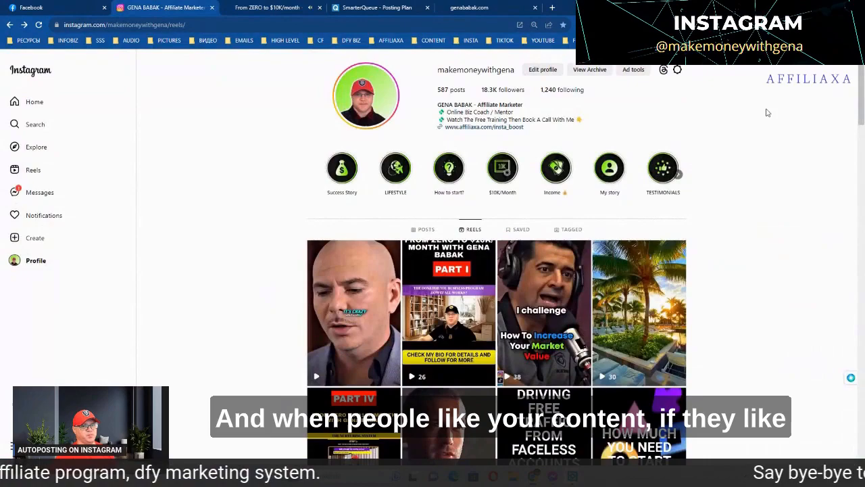
pyautogui.scroll(-3)
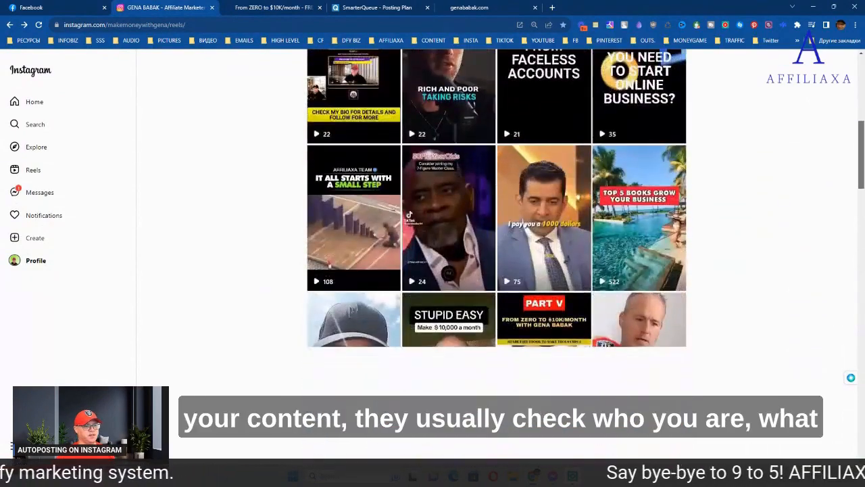
pyautogui.scroll(3)
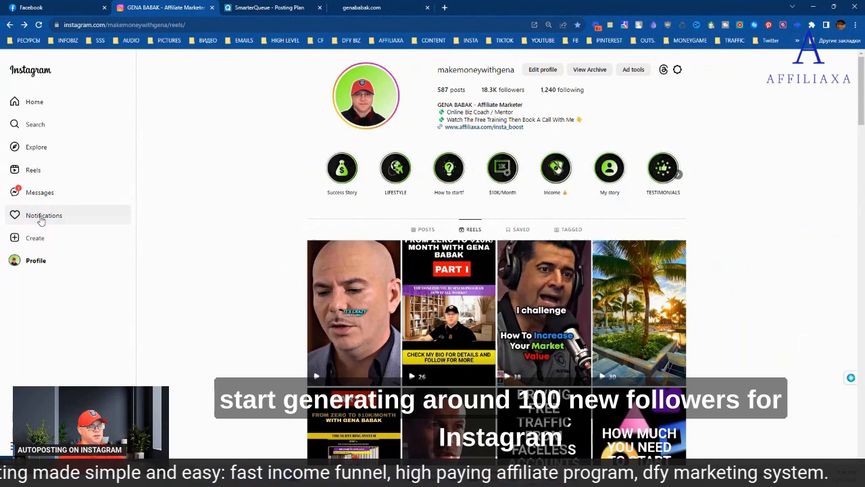
pyautogui.moveTo(200, 323)
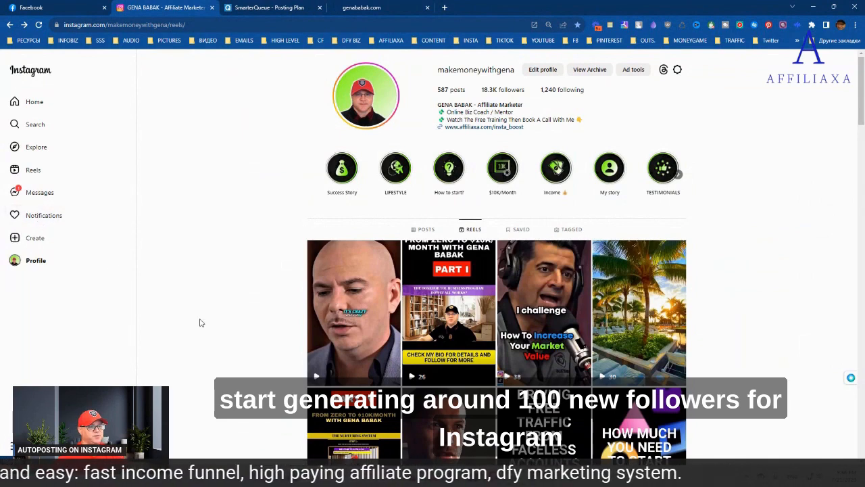
pyautogui.moveTo(628, 328)
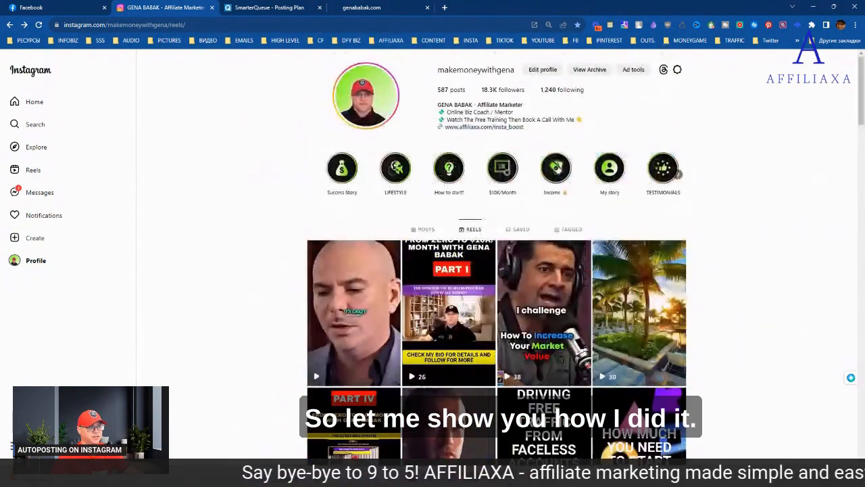
# - Switch to SmarterQueue and scroll through the list of 188 scheduled Instagram posts
pyautogui.click(270, 8)
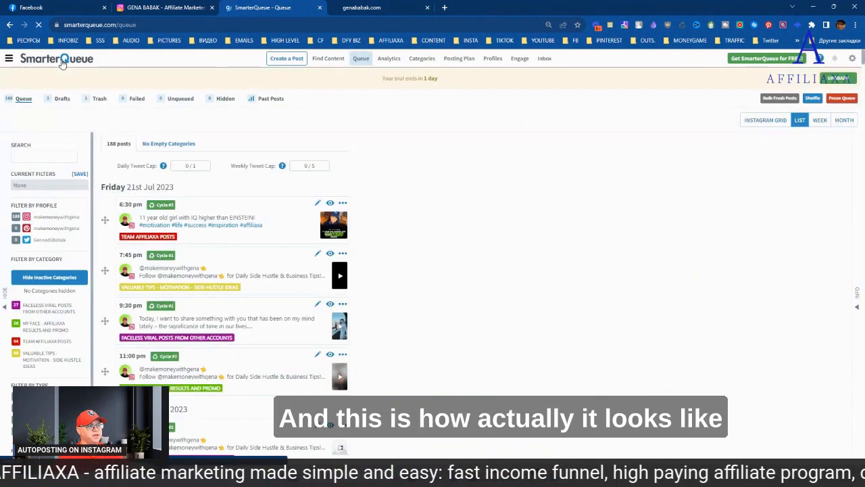
pyautogui.moveTo(852, 225)
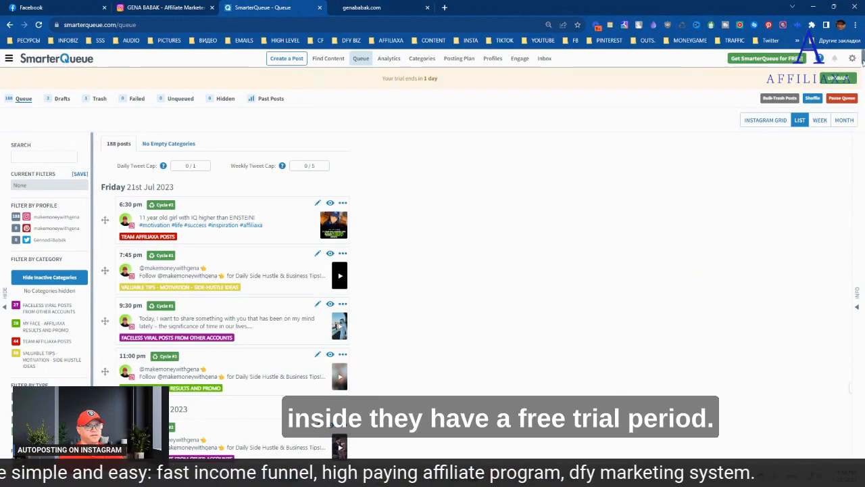
pyautogui.scroll(-3)
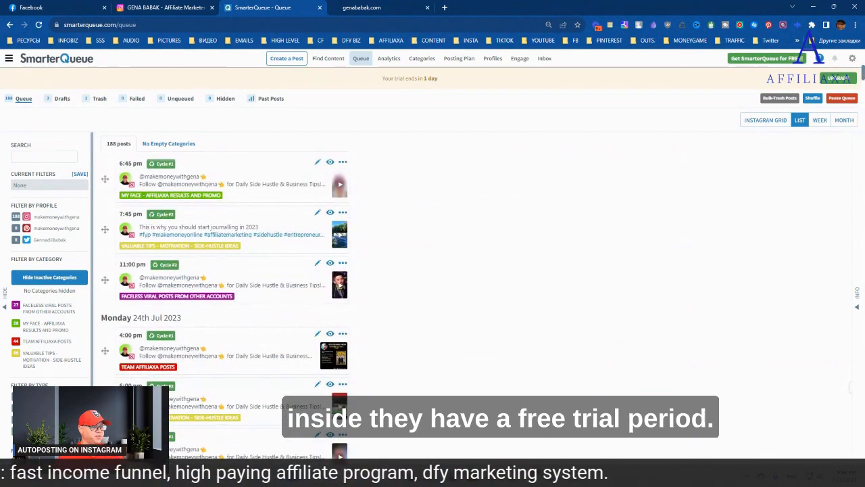
pyautogui.scroll(-3)
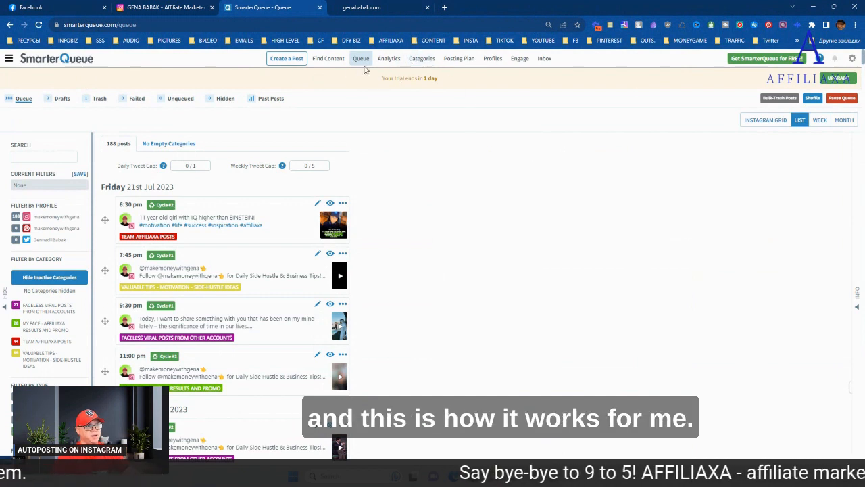
# - Open Categories to show the purple faceless viral posts category's edit form
pyautogui.click(420, 59)
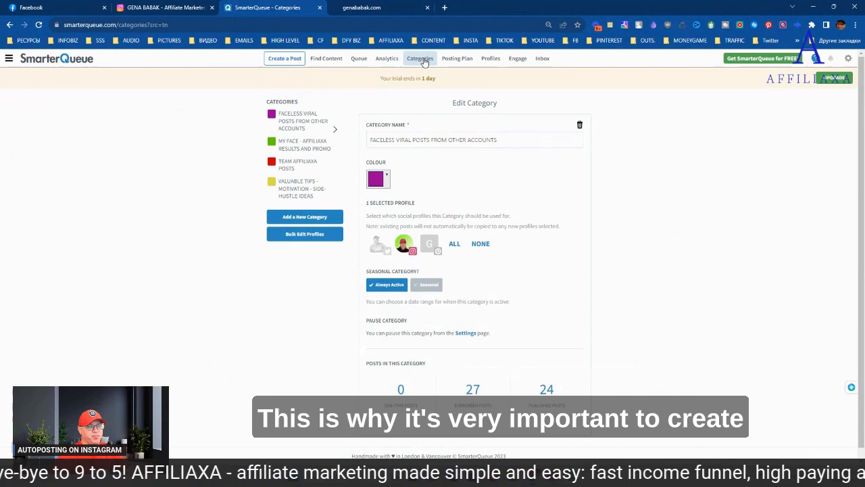
pyautogui.moveTo(625, 190)
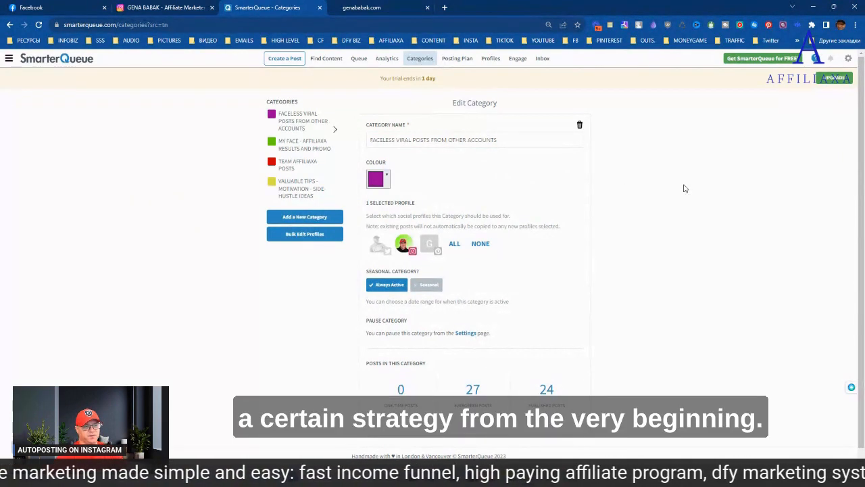
pyautogui.moveTo(46, 165)
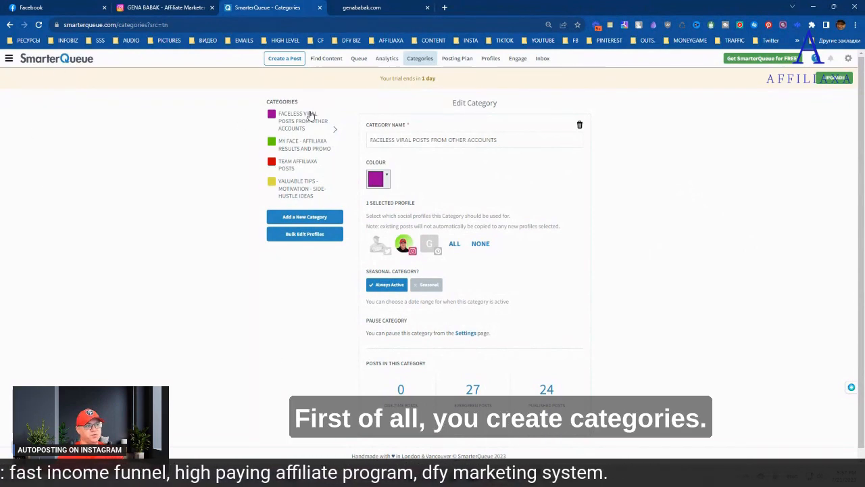
pyautogui.moveTo(133, 136)
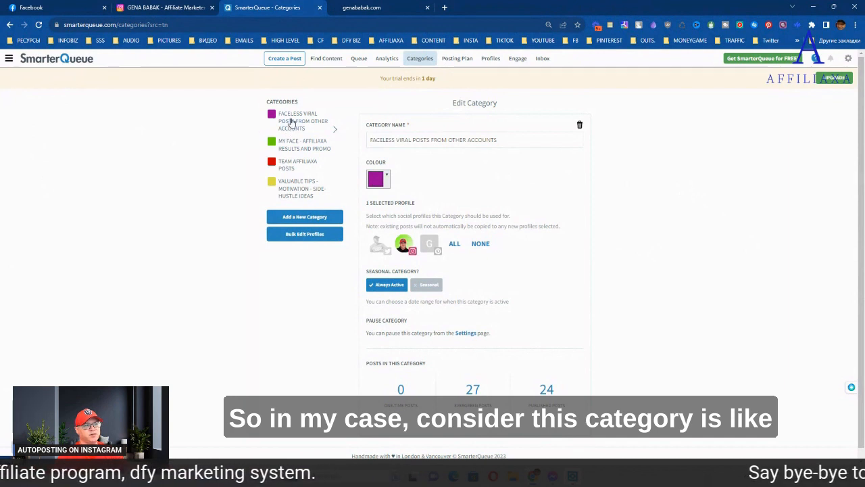
pyautogui.moveTo(360, 110)
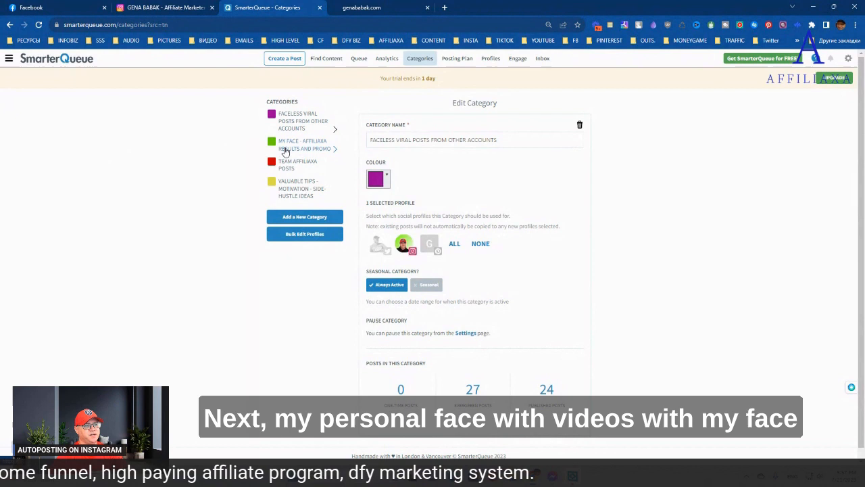
pyautogui.moveTo(304, 145)
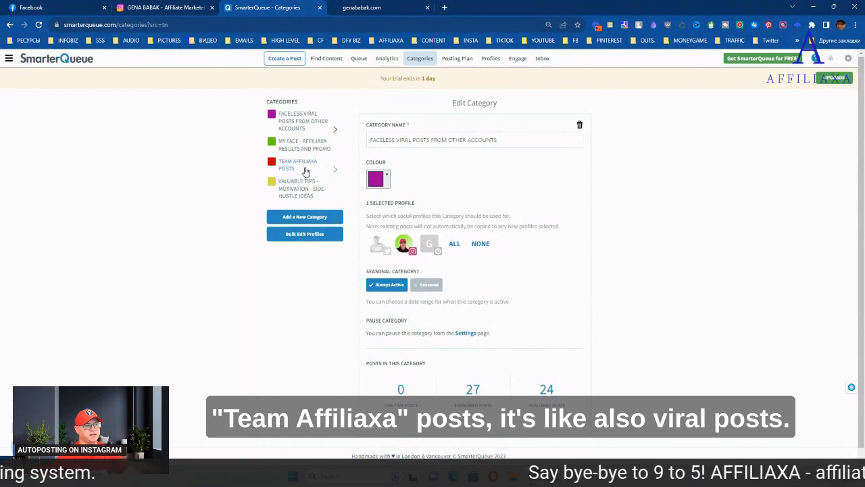
pyautogui.moveTo(300, 171)
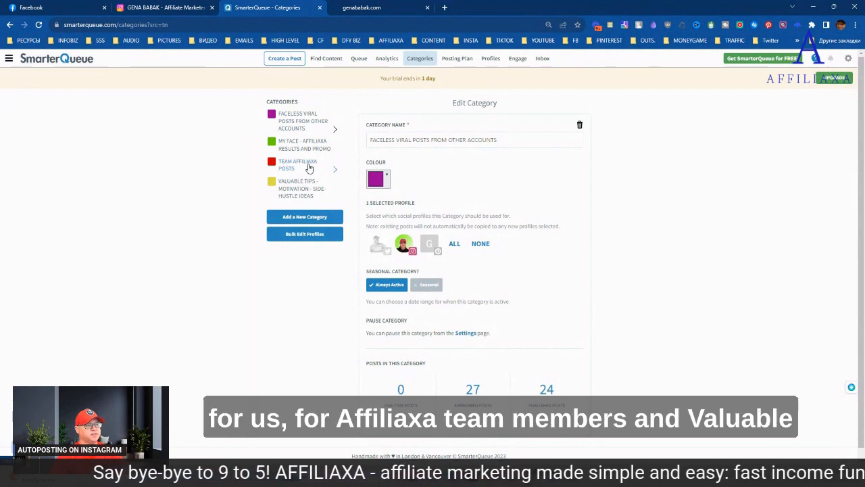
pyautogui.moveTo(337, 196)
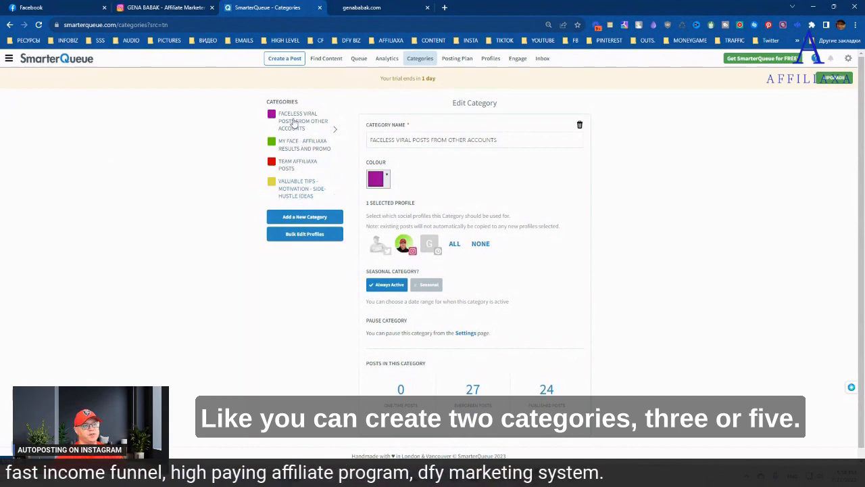
pyautogui.moveTo(313, 187)
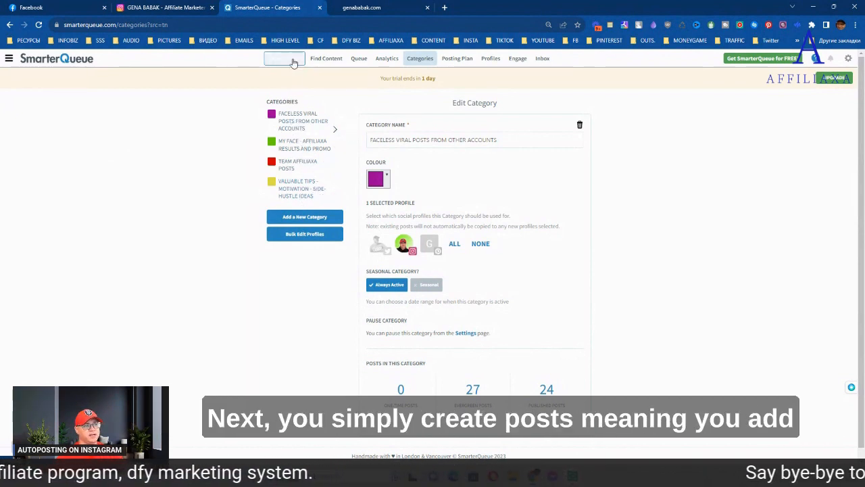
# - Compose a Faceless Viral Posts post with the saved caption snippet, set as a Reel
pyautogui.click(284, 58)
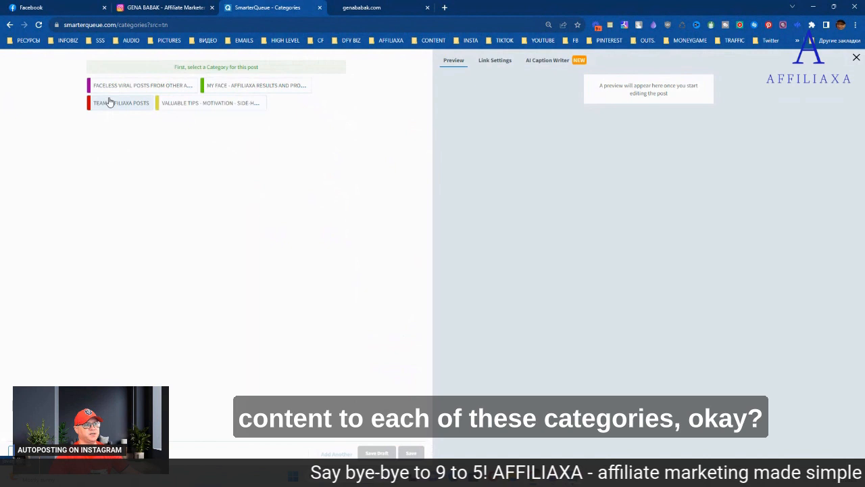
pyautogui.moveTo(121, 136)
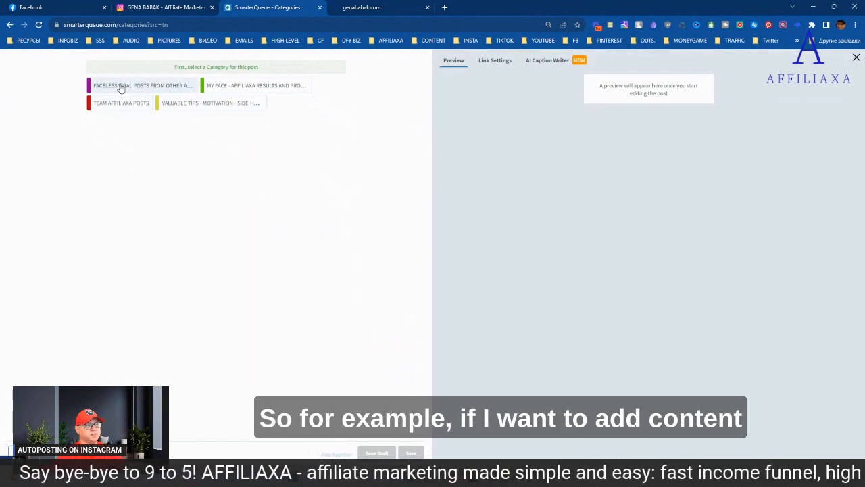
pyautogui.click(142, 85)
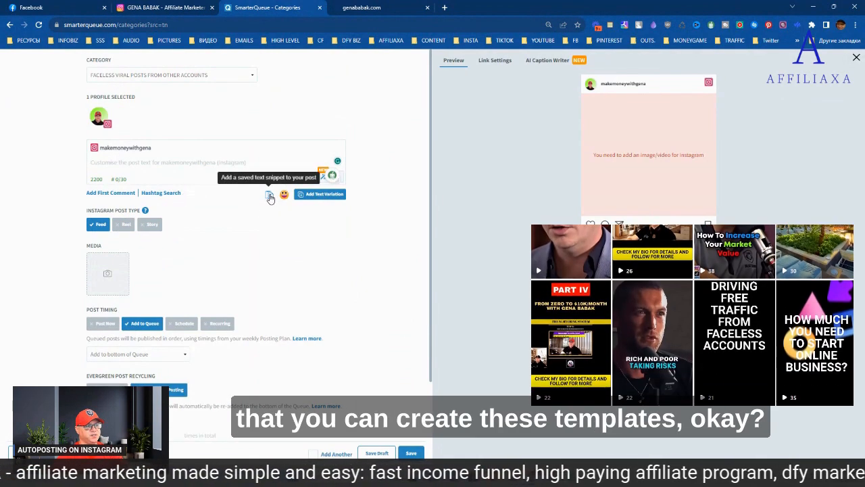
pyautogui.click(270, 195)
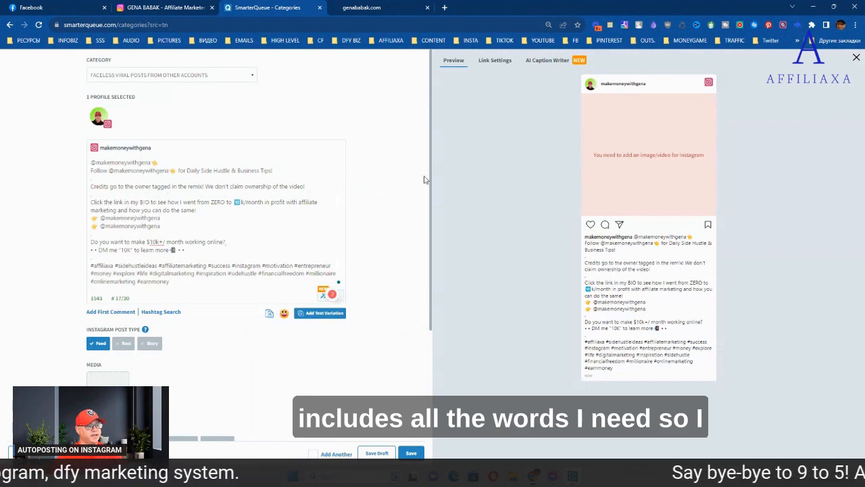
pyautogui.scroll(-3)
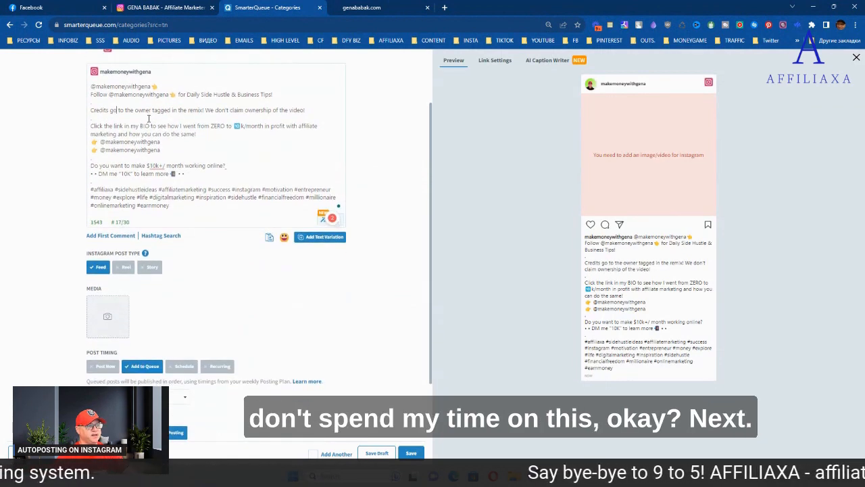
pyautogui.click(124, 266)
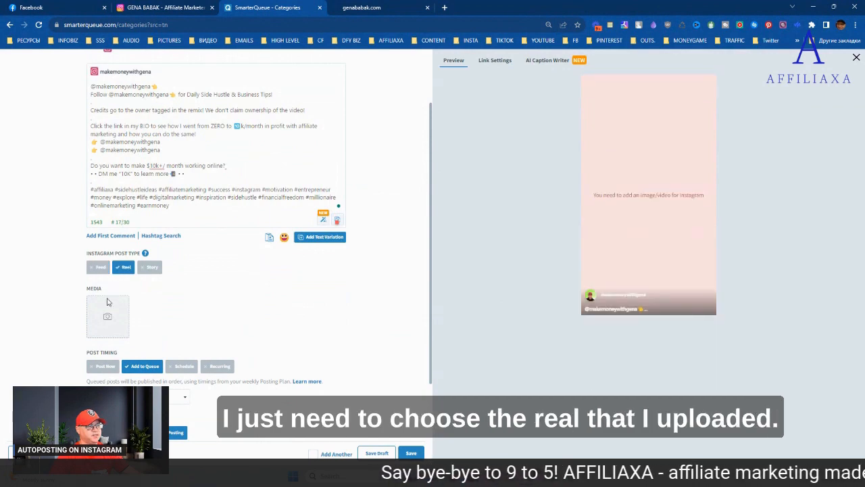
# - Upload the reel video and confirm the post goes to the bottom of the queue
pyautogui.click(107, 316)
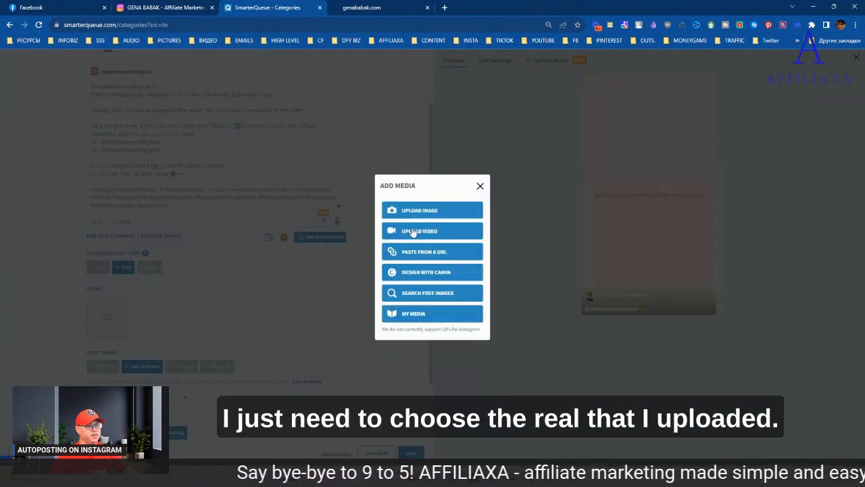
pyautogui.click(419, 231)
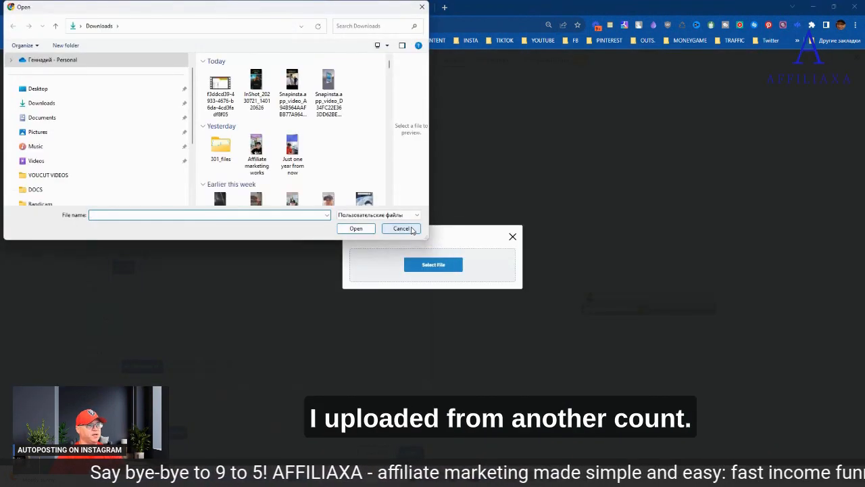
pyautogui.moveTo(328, 91)
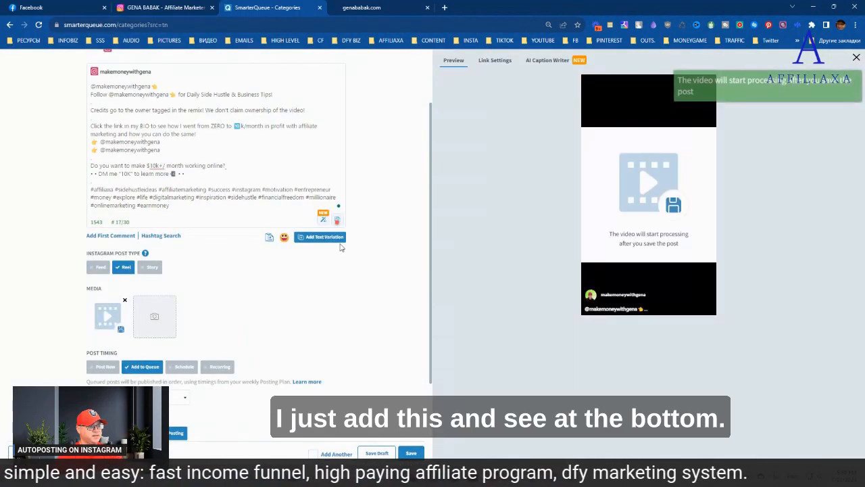
pyautogui.scroll(-3)
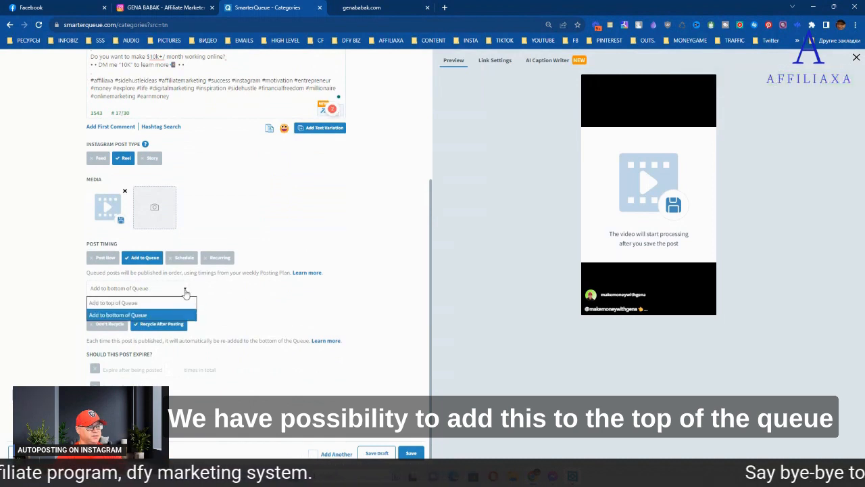
pyautogui.click(118, 315)
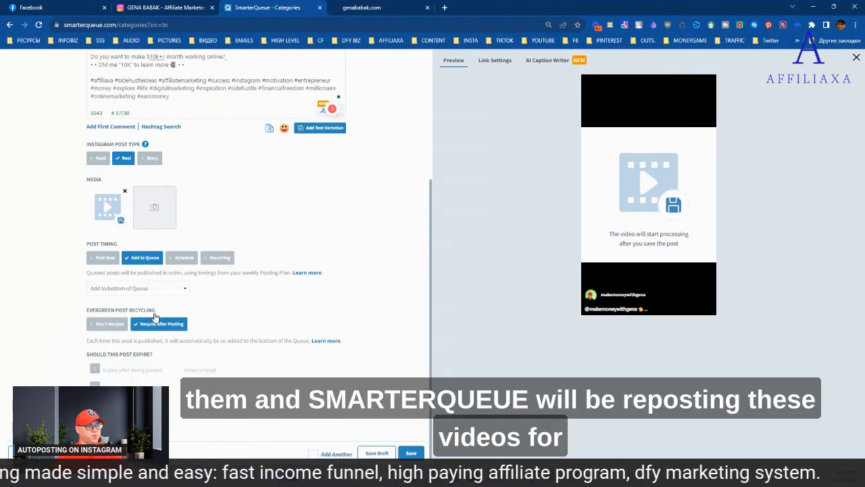
pyautogui.scroll(3)
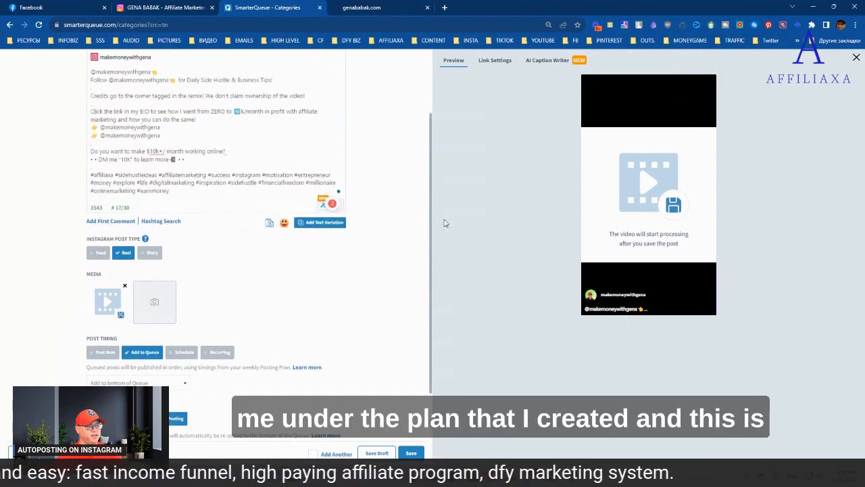
# - Discard the unsaved Reel draft and review the weekly posting plan
pyautogui.click(857, 56)
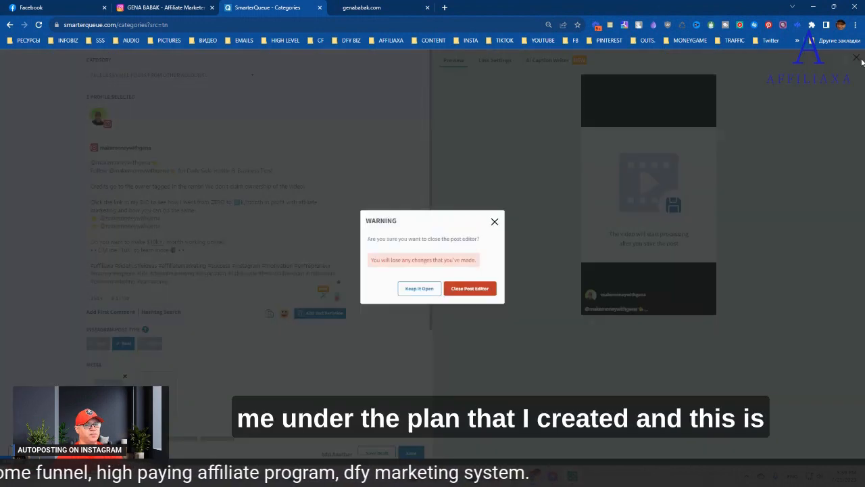
pyautogui.moveTo(469, 289)
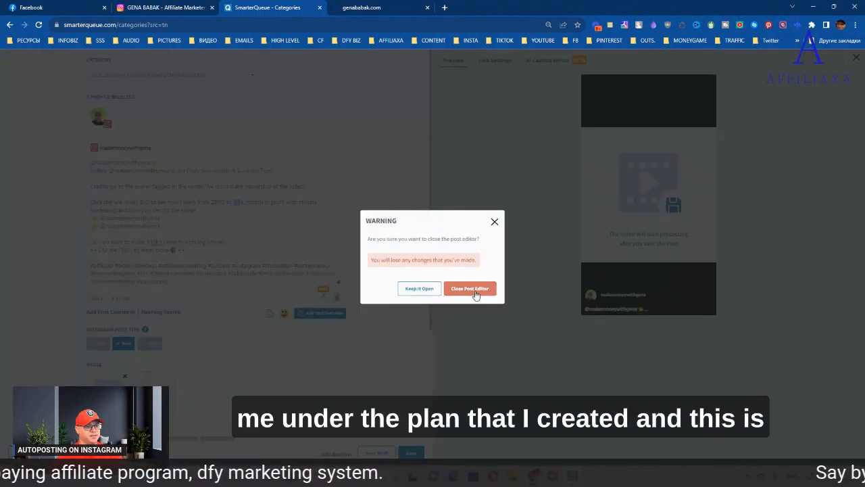
pyautogui.click(470, 288)
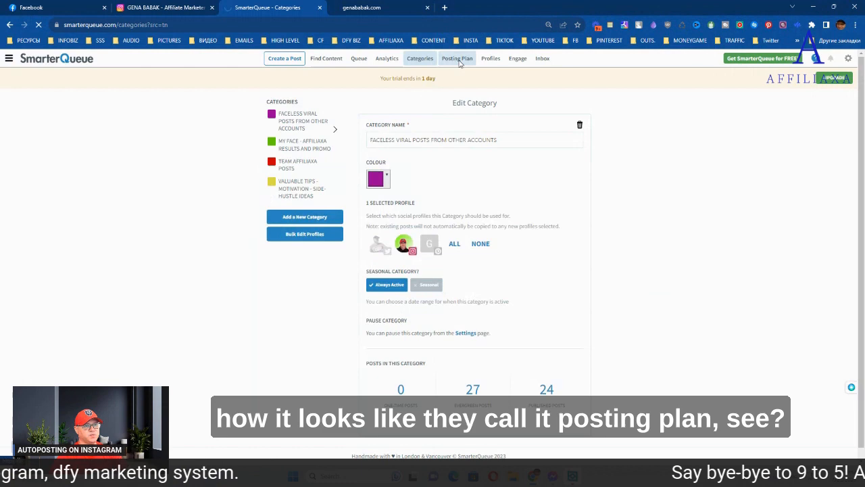
pyautogui.click(457, 58)
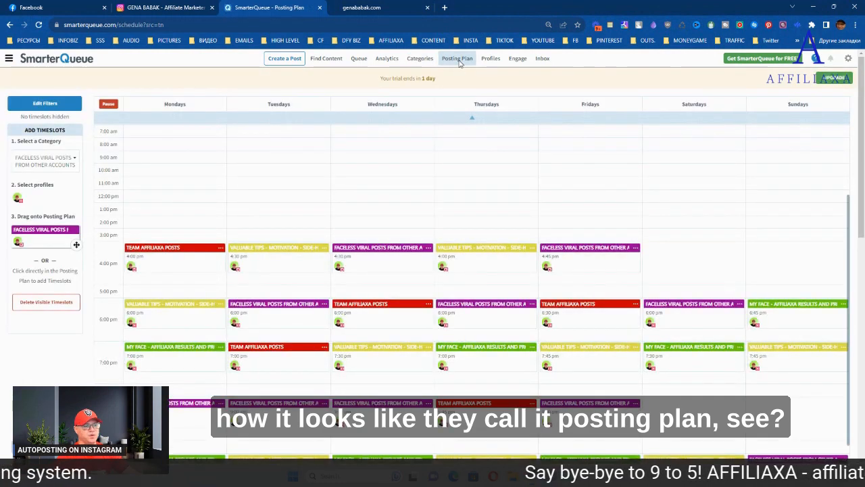
pyautogui.scroll(-3)
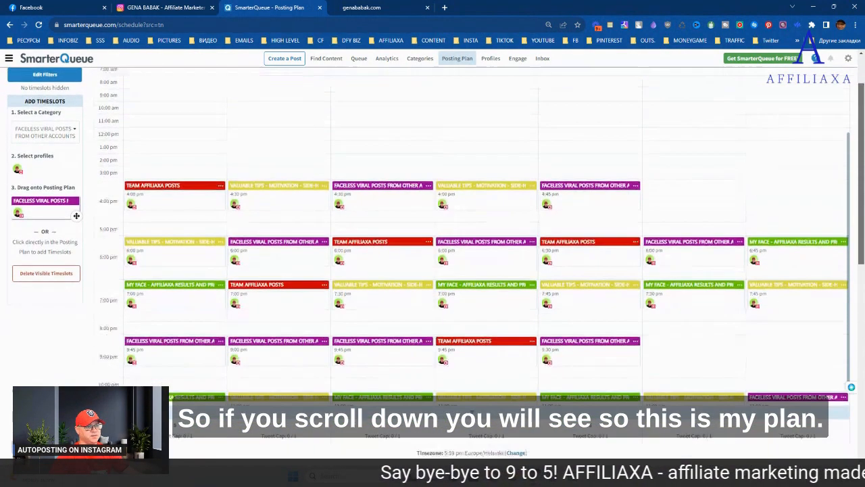
pyautogui.scroll(-3)
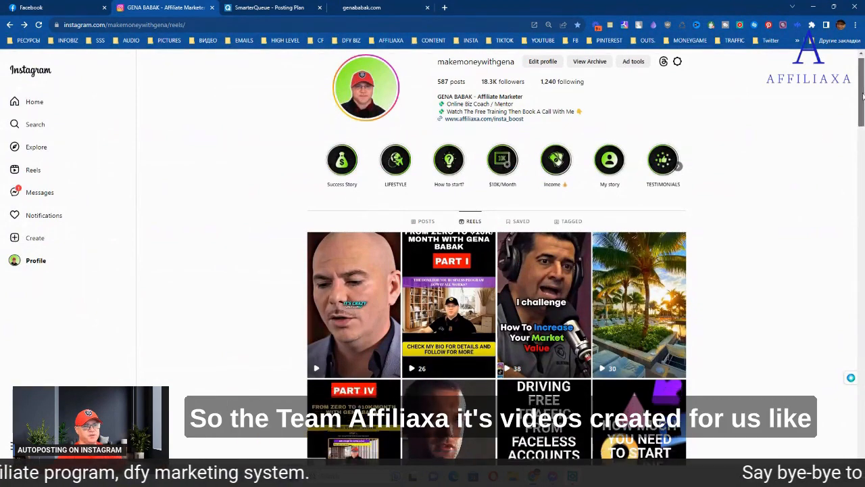
# - Watch the AFFILIAXA TEAM, Top 5 Books and beach marketer reels, then return to SmarterQueue
pyautogui.scroll(-3)
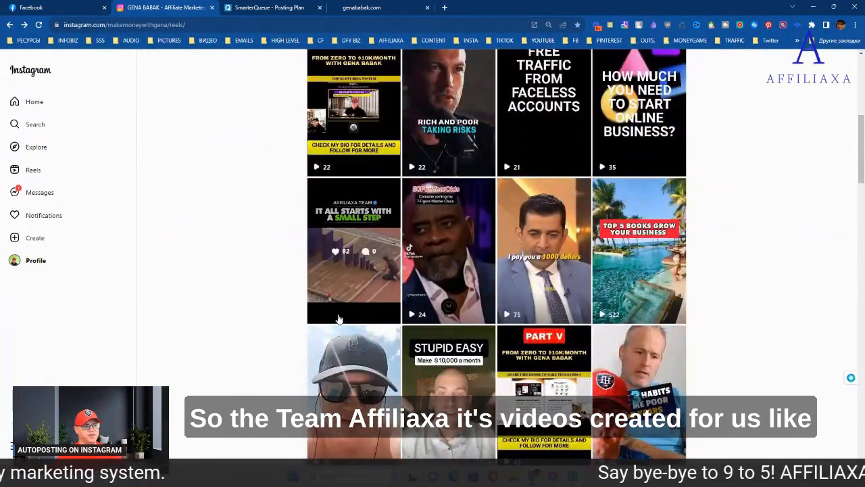
pyautogui.click(353, 251)
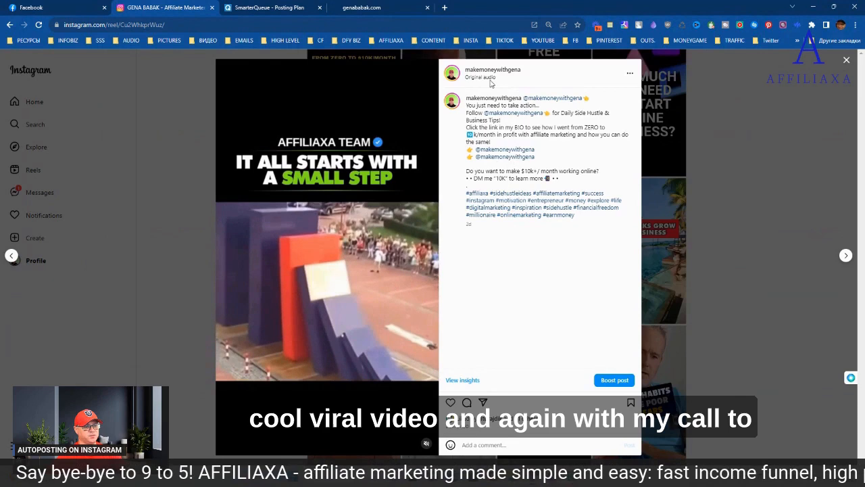
pyautogui.click(847, 60)
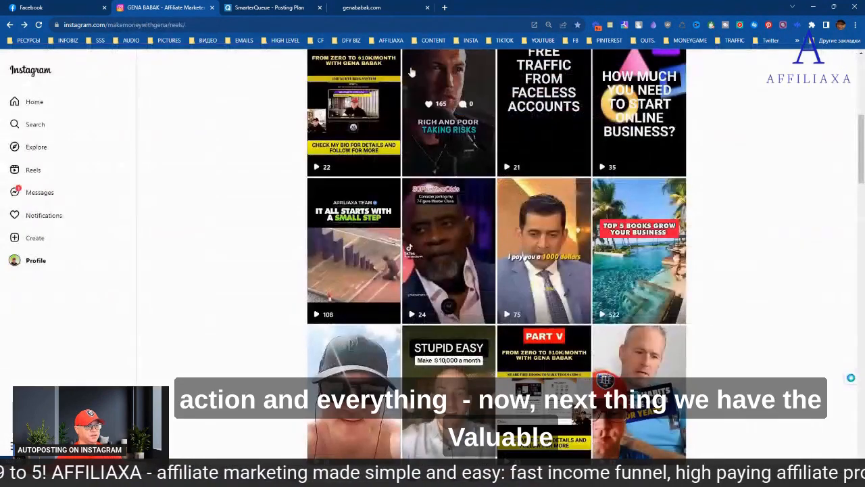
pyautogui.click(270, 8)
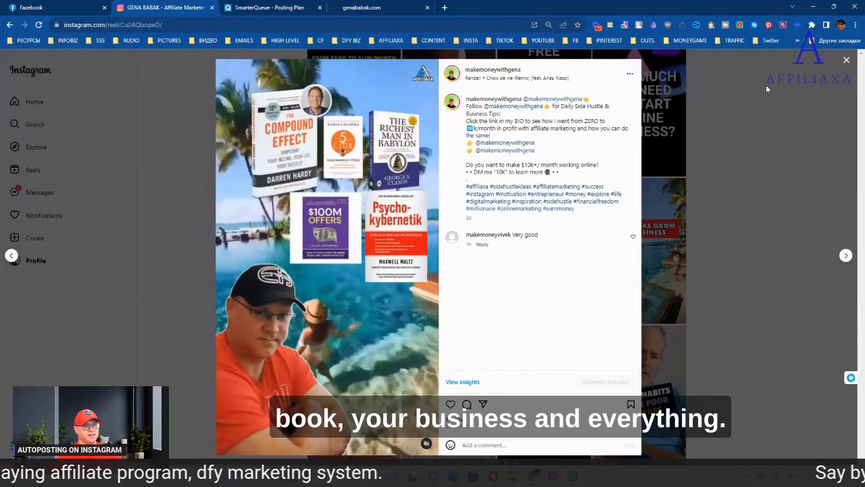
pyautogui.click(846, 60)
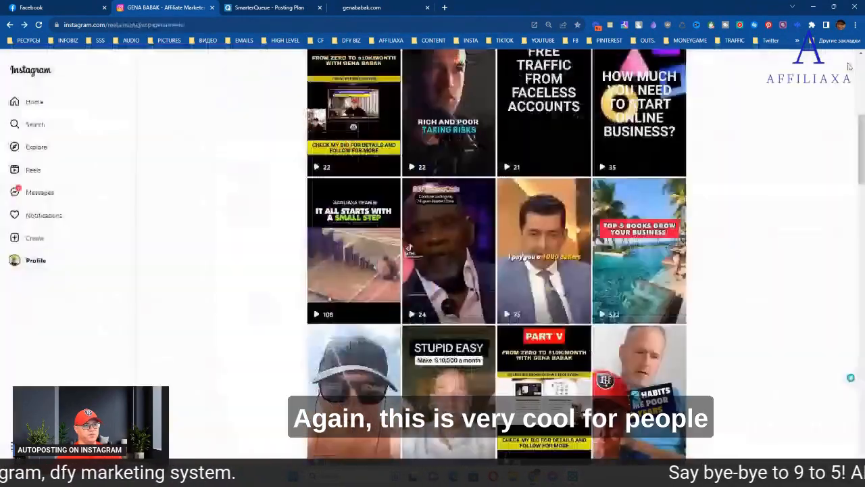
pyautogui.click(271, 7)
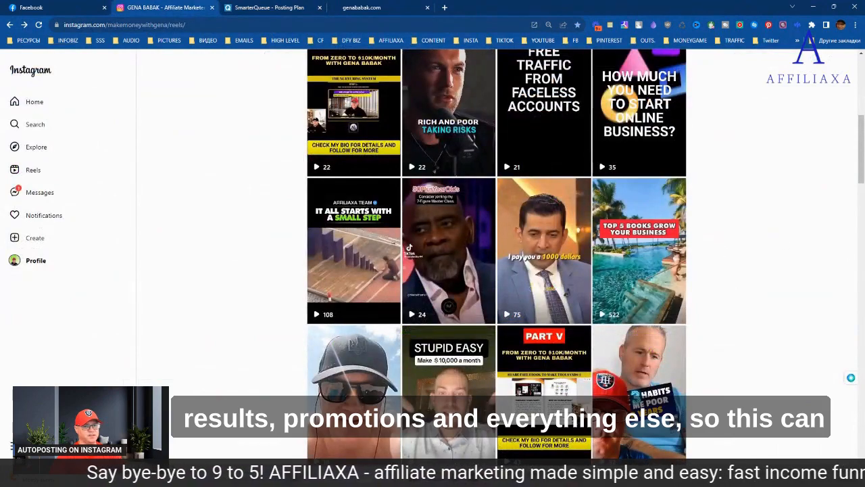
pyautogui.scroll(-3)
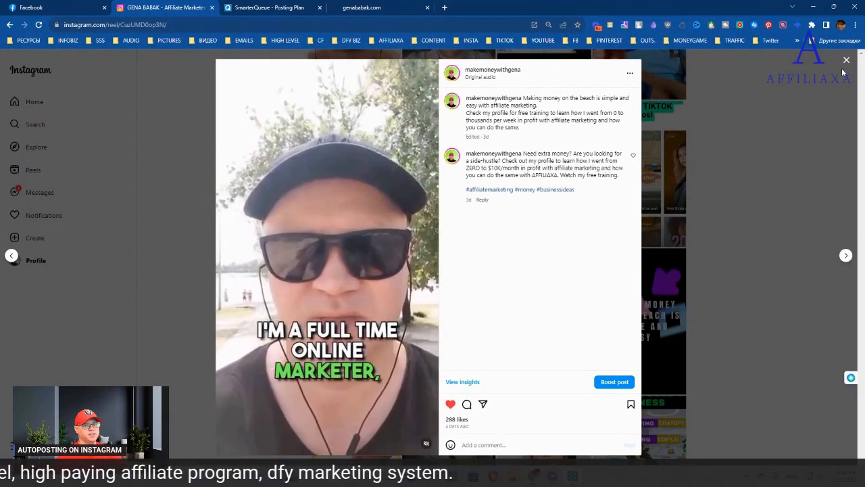
pyautogui.click(846, 60)
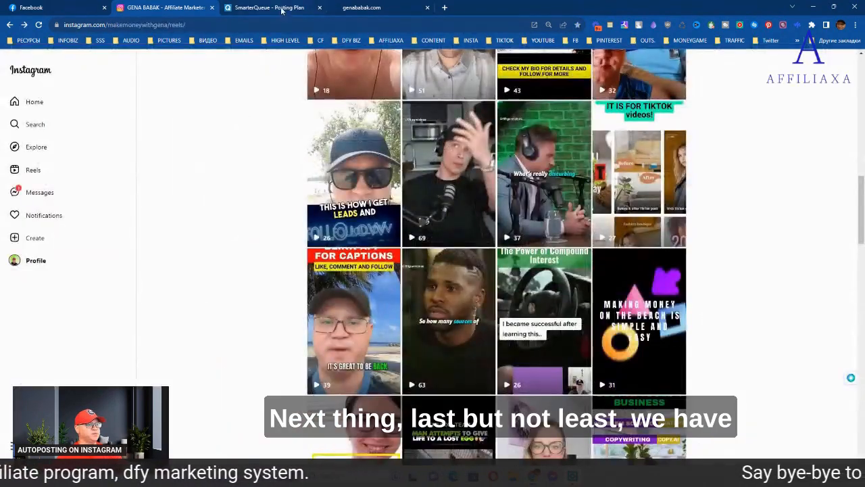
pyautogui.click(270, 7)
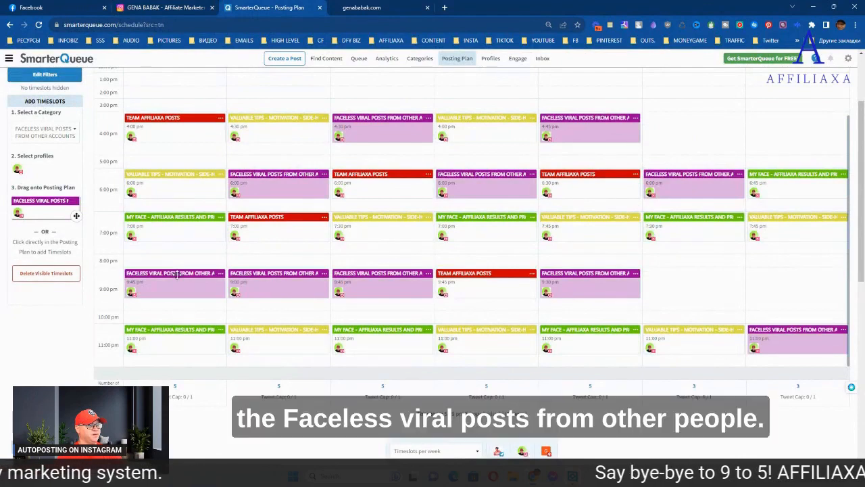
pyautogui.moveTo(160, 296)
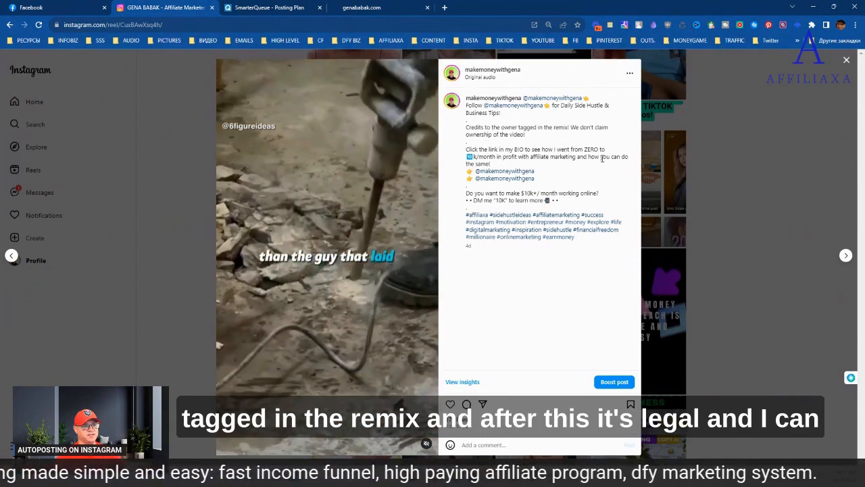
pyautogui.click(846, 60)
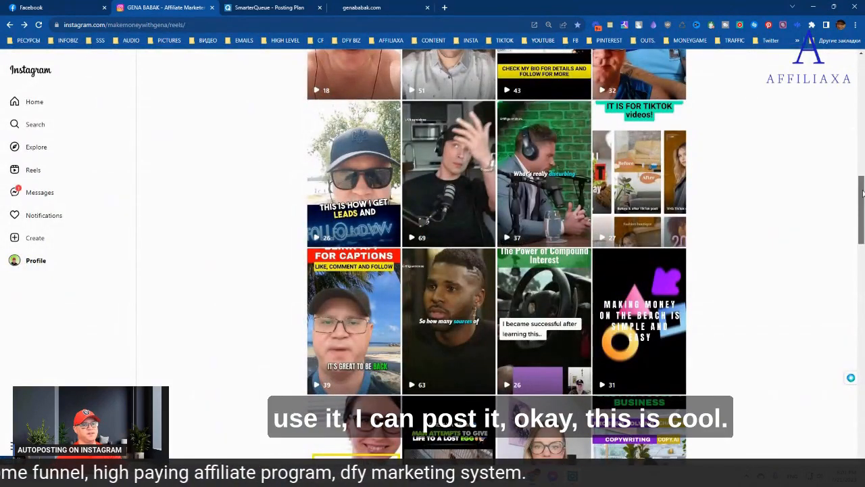
pyautogui.scroll(3)
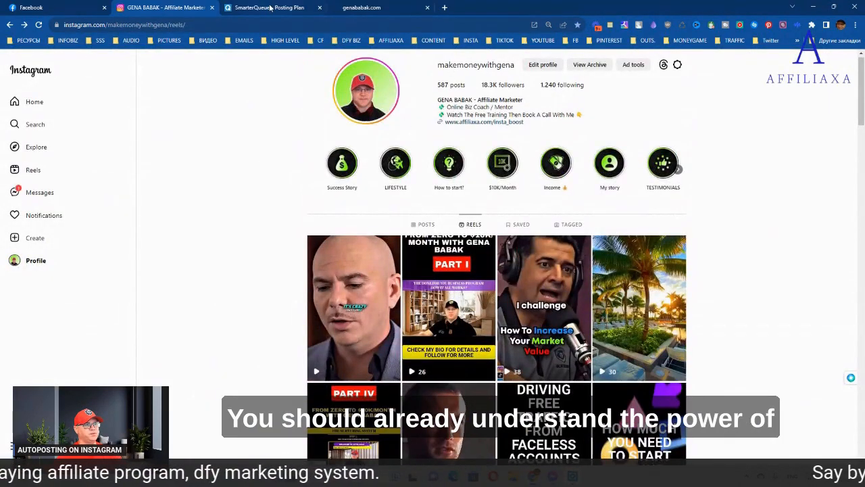
pyautogui.click(270, 7)
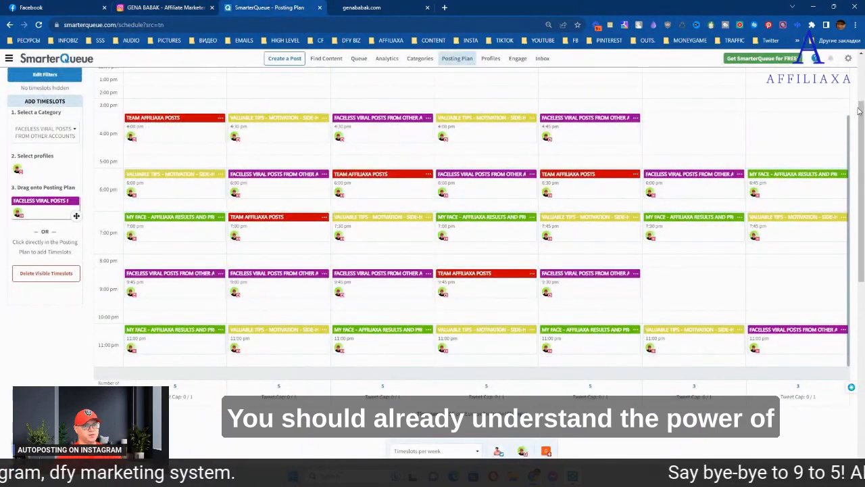
# - Check the updated Saturday 8:15 pm and Sunday timeslots, then open the categories list
pyautogui.scroll(-3)
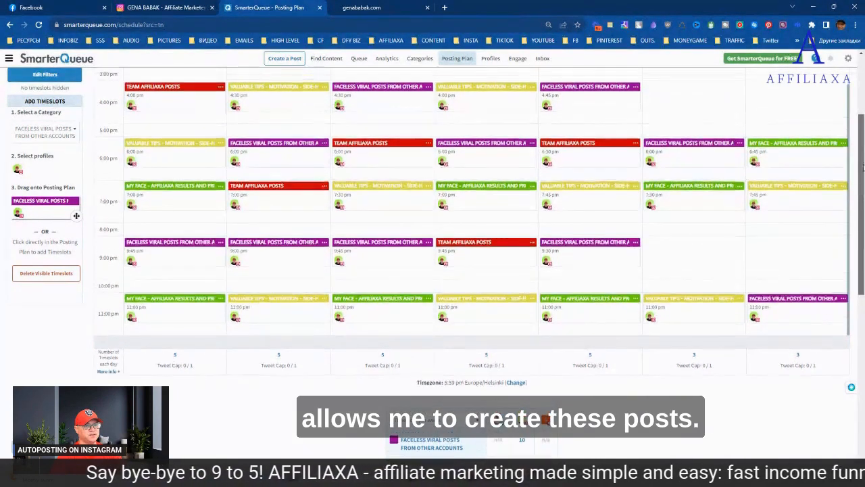
pyautogui.scroll(3)
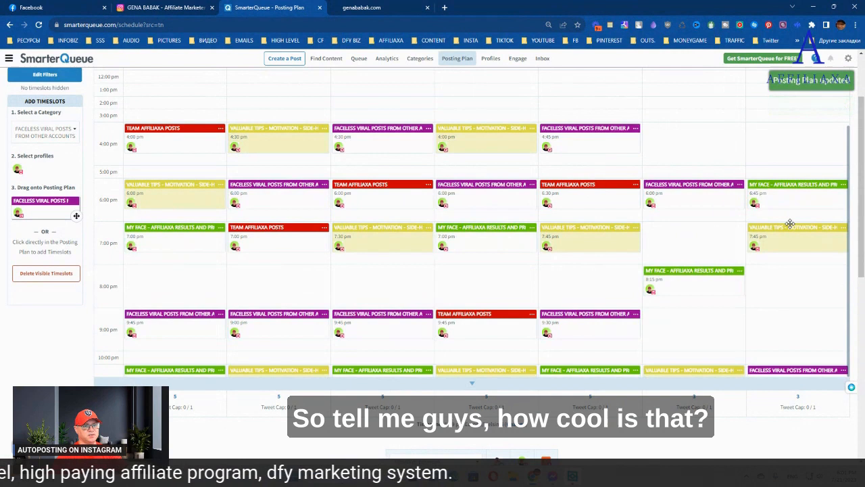
pyautogui.moveTo(805, 267)
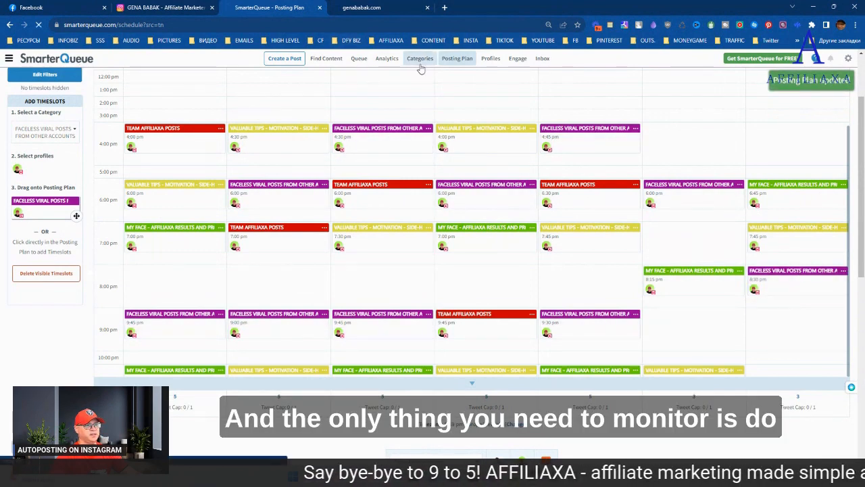
pyautogui.click(419, 58)
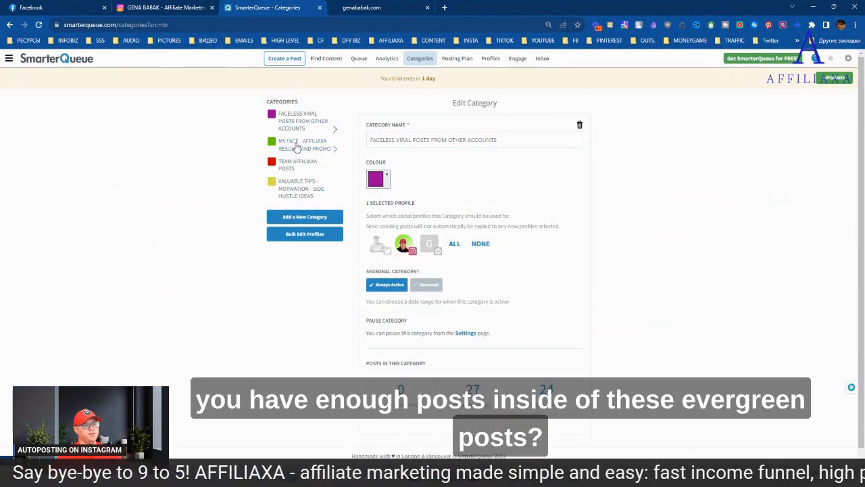
# - Check the My Face and faceless viral evergreen post counts, then return to the posting plan
pyautogui.click(303, 144)
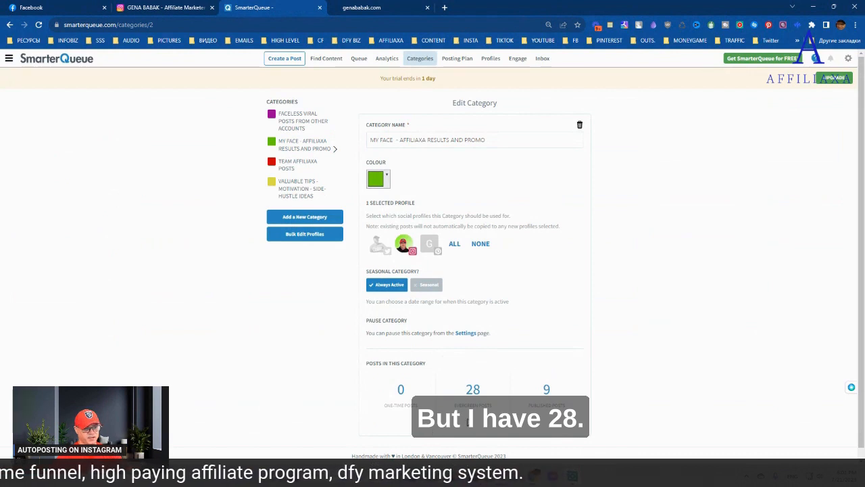
pyautogui.moveTo(472, 390)
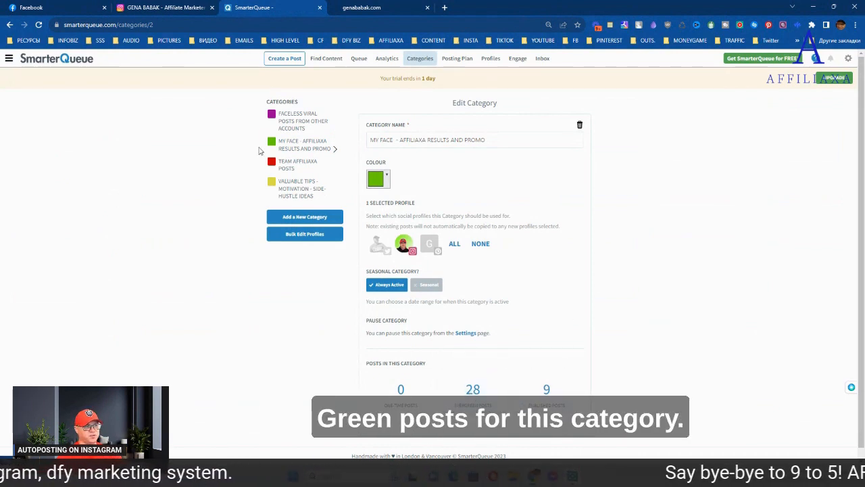
pyautogui.click(301, 120)
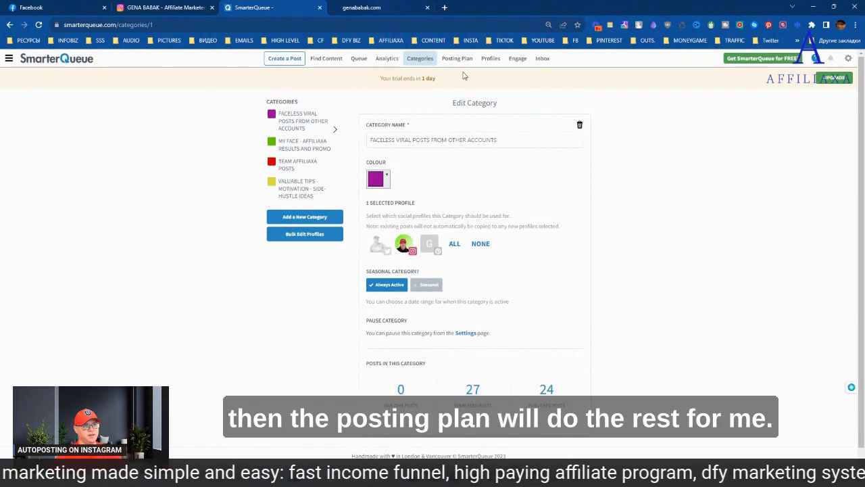
pyautogui.click(457, 58)
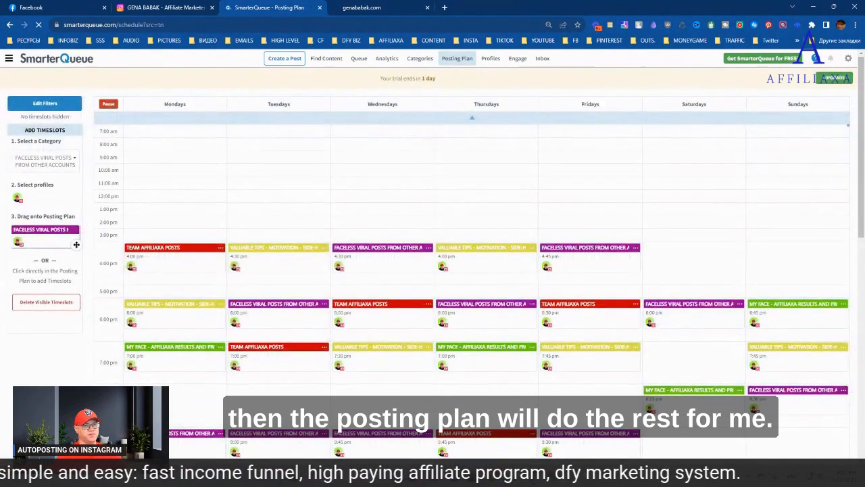
# - Drag Monday's My Face slot to 8:00 pm and Valuable Tips slot to 6:30 pm
pyautogui.scroll(-3)
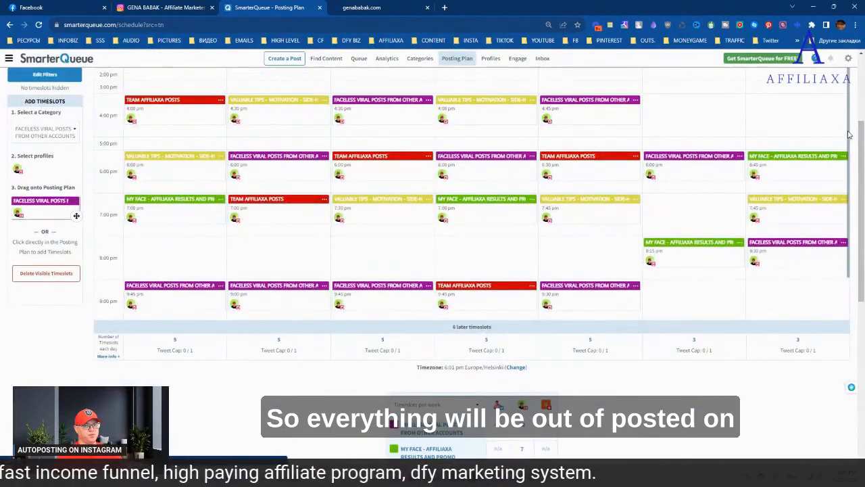
pyautogui.scroll(-3)
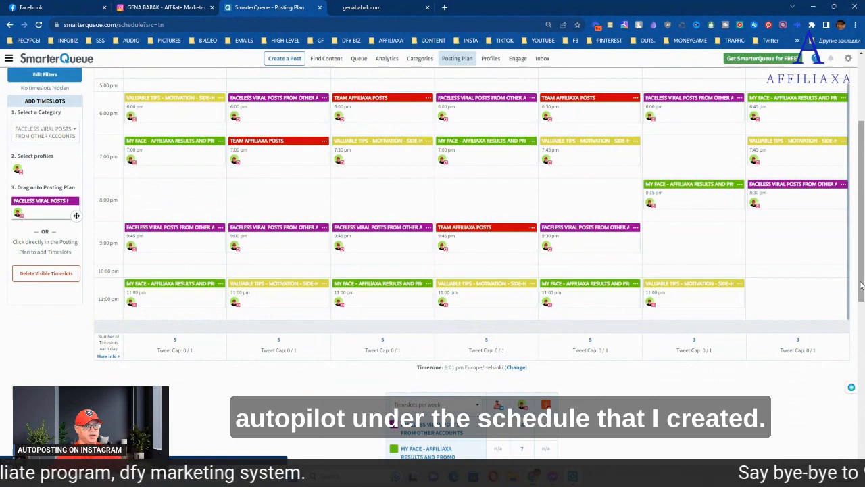
pyautogui.scroll(3)
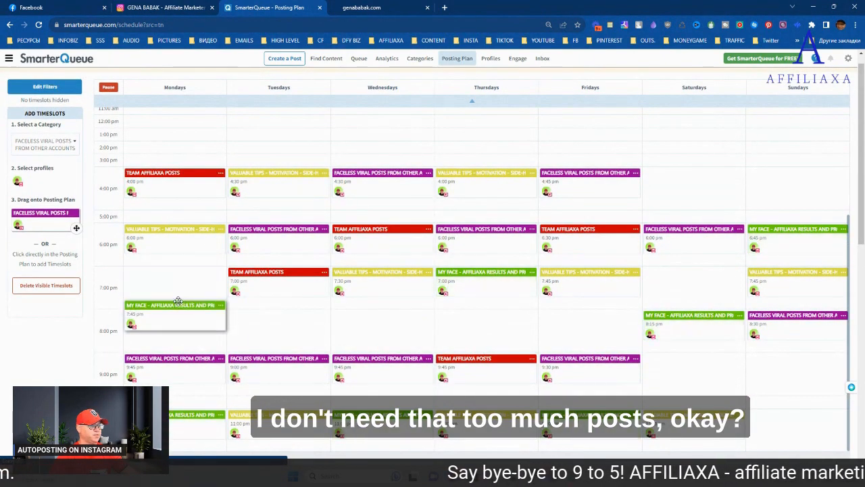
pyautogui.moveTo(175, 305); pyautogui.dragTo(174, 316)
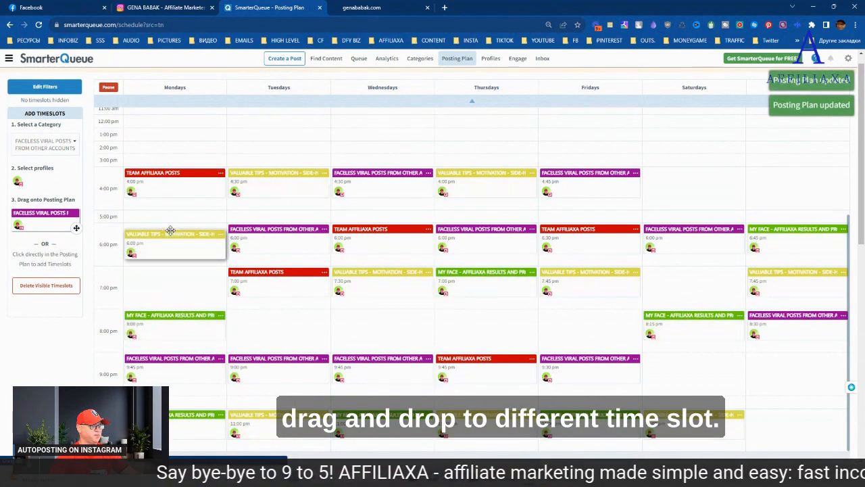
pyautogui.moveTo(170, 234); pyautogui.dragTo(179, 237)
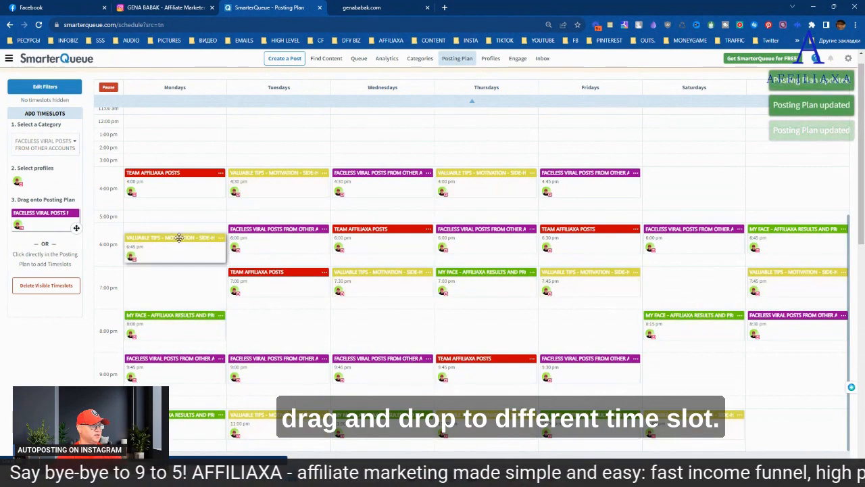
pyautogui.moveTo(174, 243); pyautogui.dragTo(174, 277)
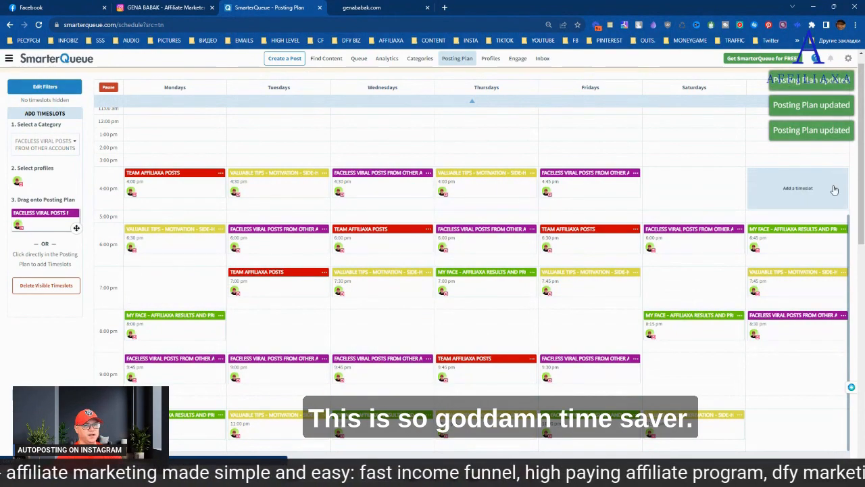
pyautogui.scroll(-3)
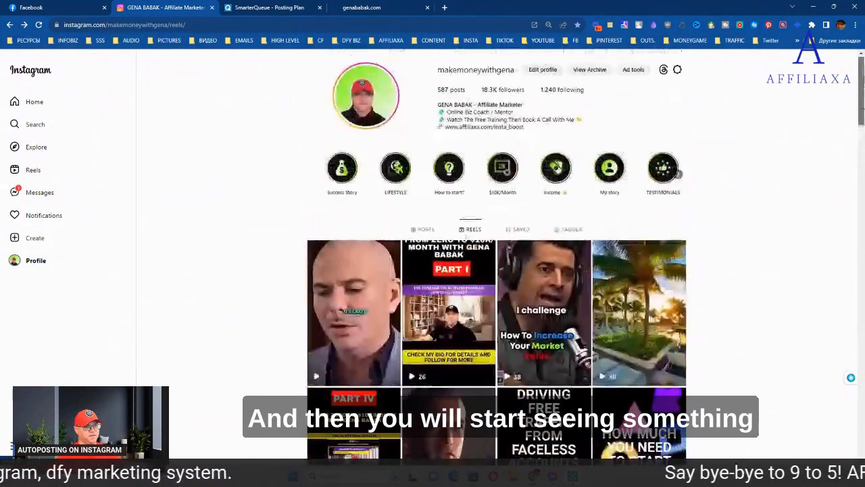
# - Scroll through Instagram's latest new-follower notifications
pyautogui.click(39, 215)
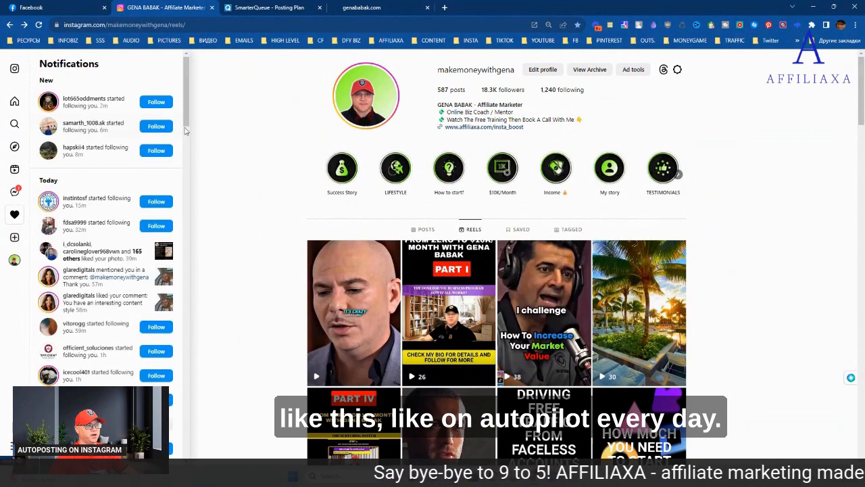
pyautogui.scroll(-3)
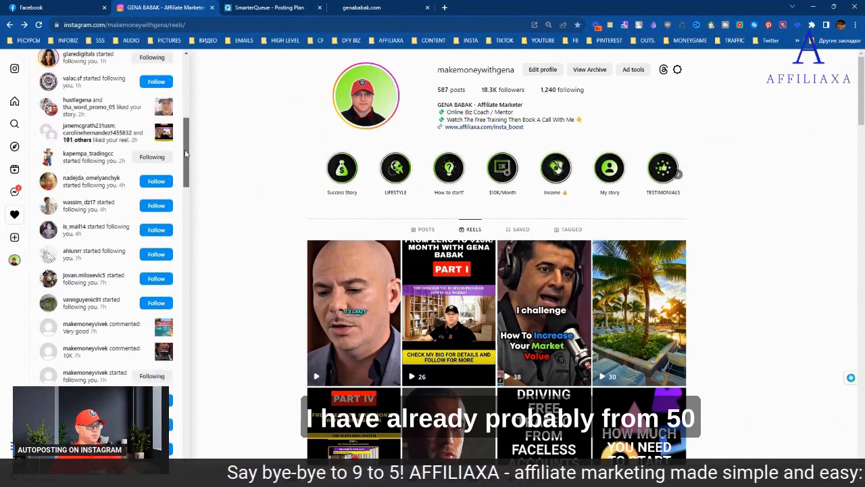
pyautogui.scroll(-3)
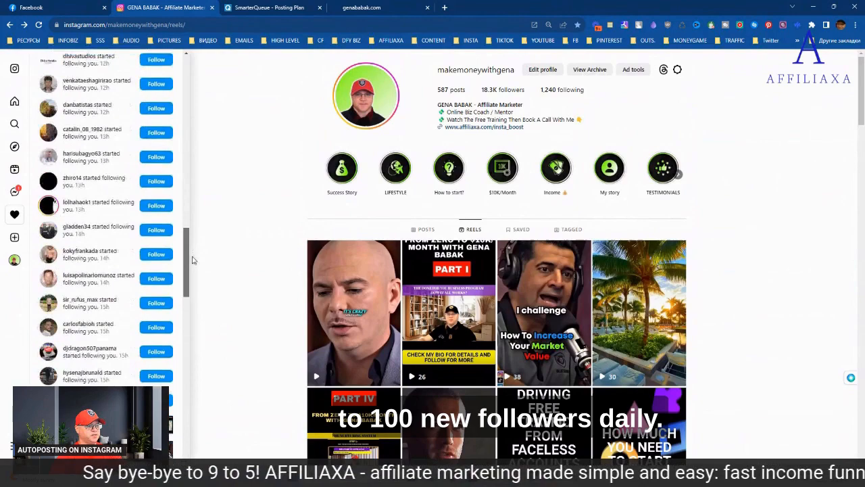
pyautogui.scroll(-3)
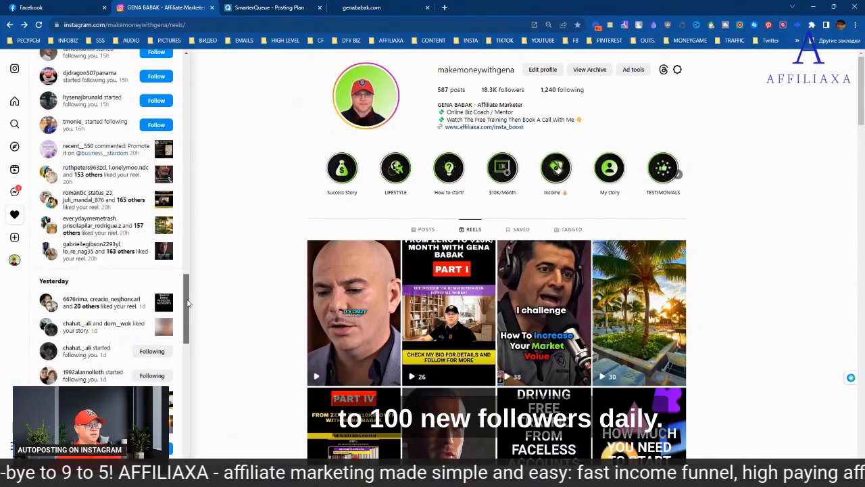
pyautogui.scroll(3)
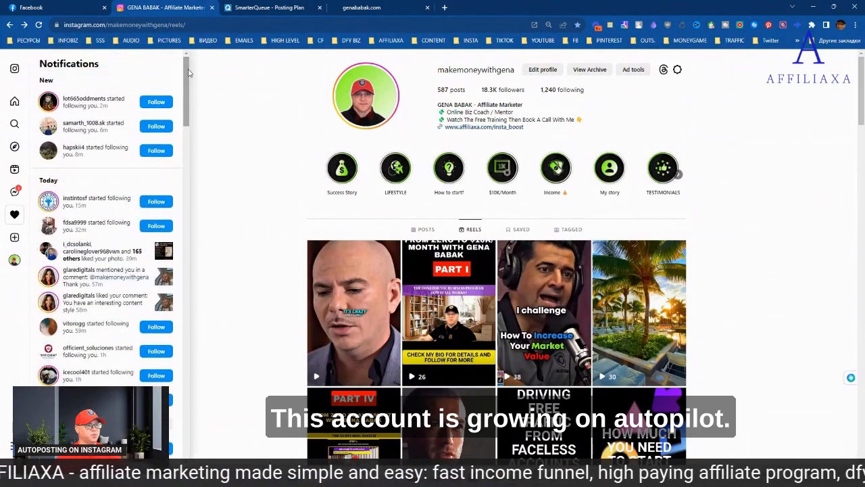
pyautogui.moveTo(242, 208)
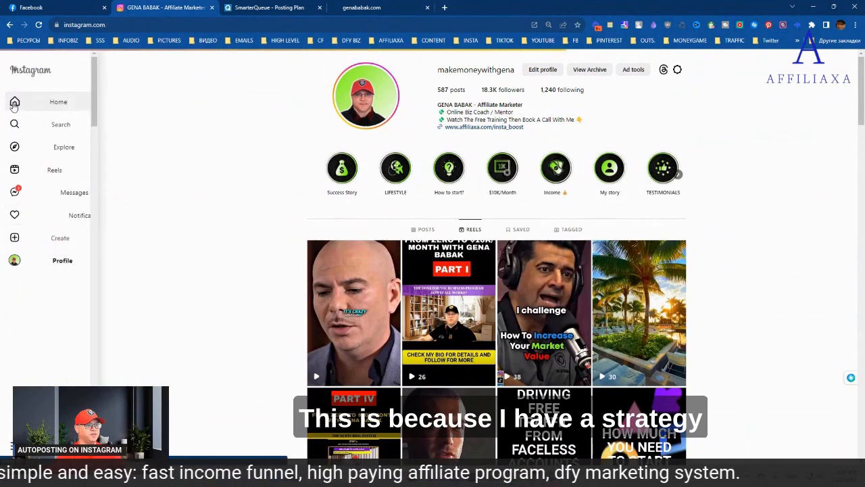
# - Visit the Instagram home feed and profile grid, then open a blank browser tab
pyautogui.click(35, 101)
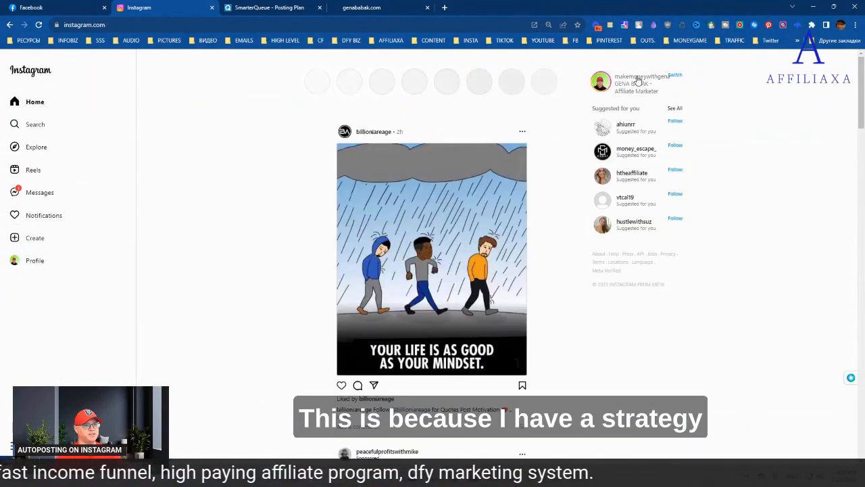
pyautogui.click(640, 76)
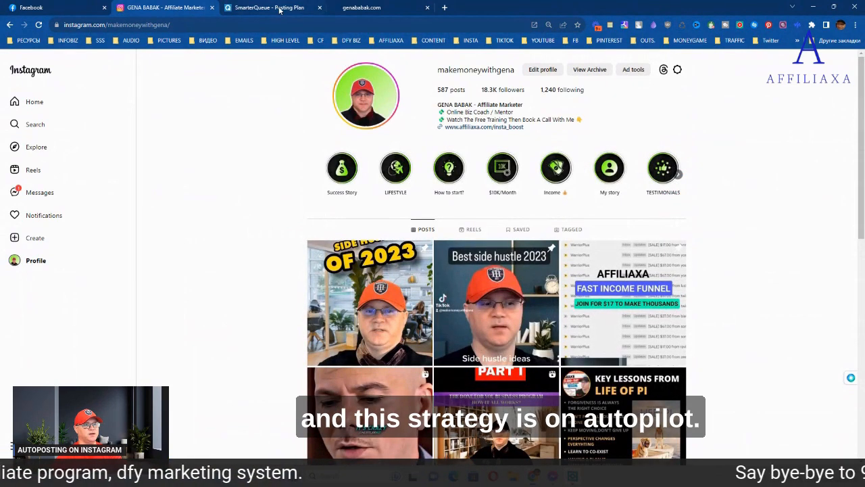
pyautogui.click(271, 7)
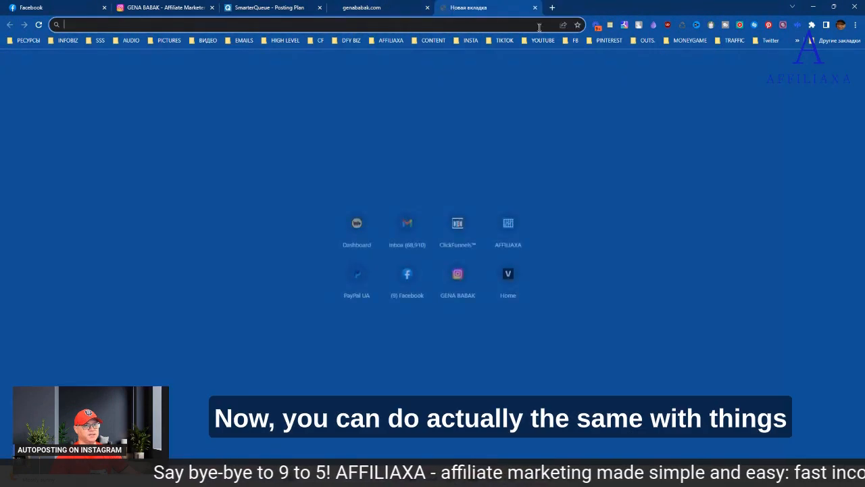
# - Open the YouTube channel from the YOUTUBE bookmarks folder and scroll its videos
pyautogui.click(542, 40)
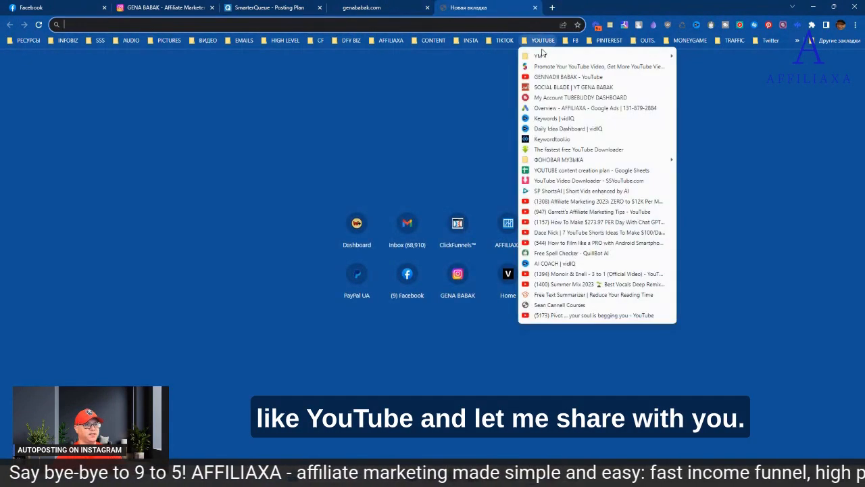
pyautogui.click(568, 76)
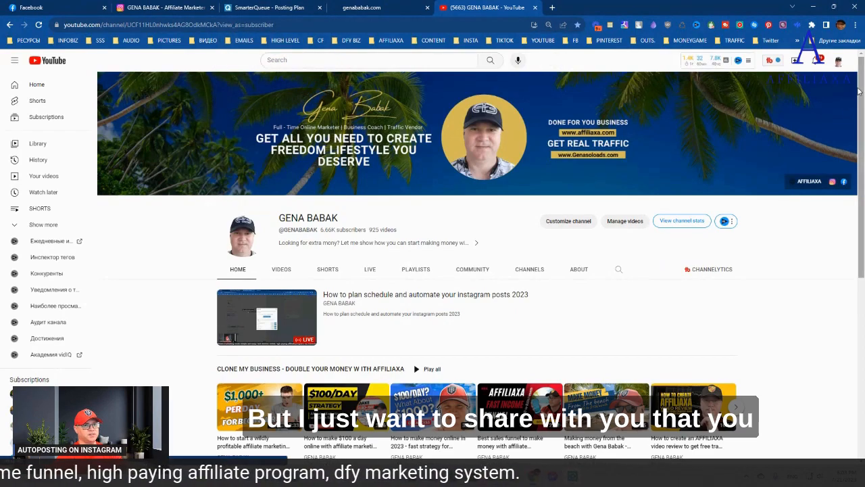
pyautogui.scroll(-3)
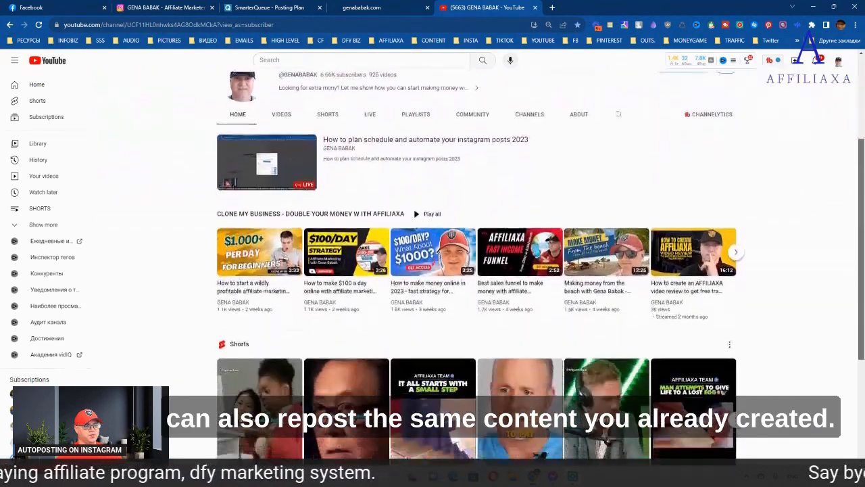
pyautogui.scroll(-3)
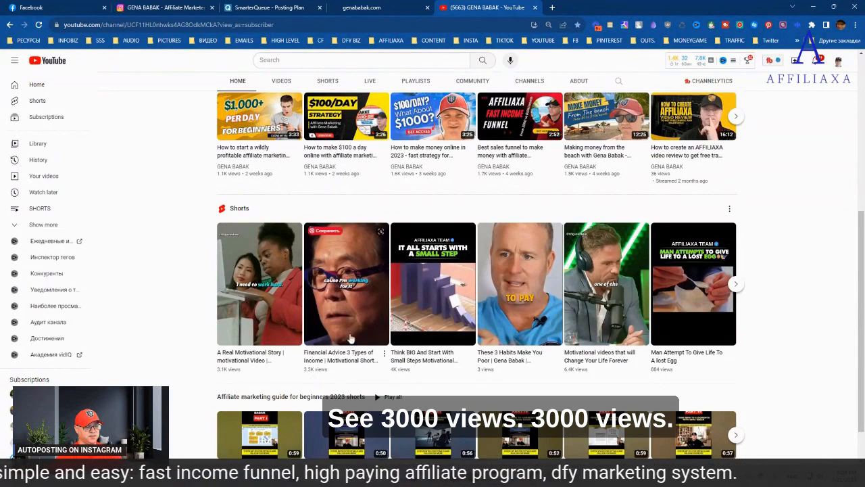
pyautogui.moveTo(625, 289)
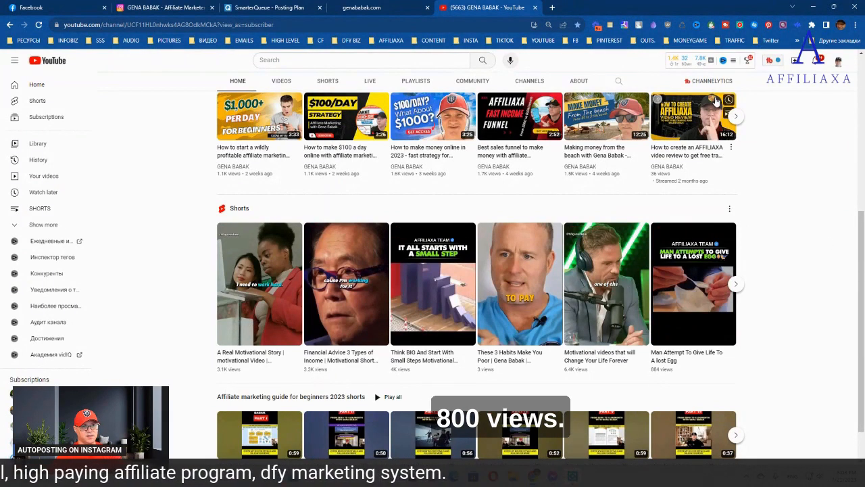
# - Browse the channel's Shorts and view counts, then close the YouTube tab
pyautogui.click(679, 60)
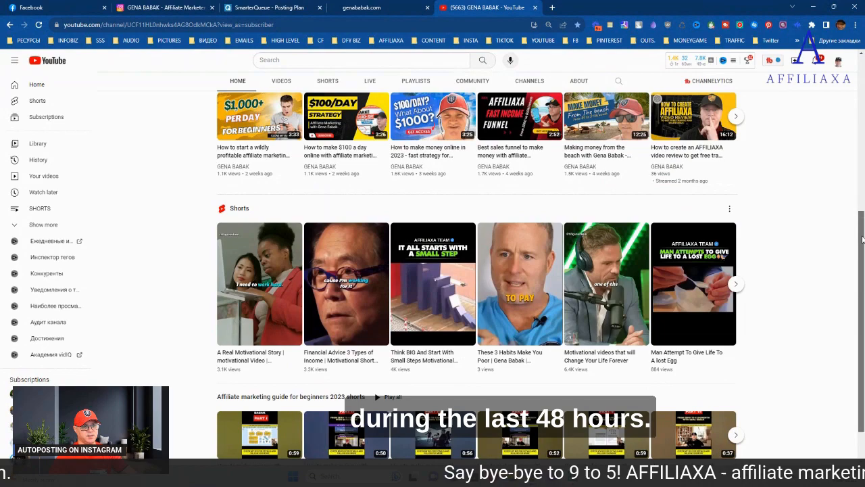
pyautogui.scroll(-3)
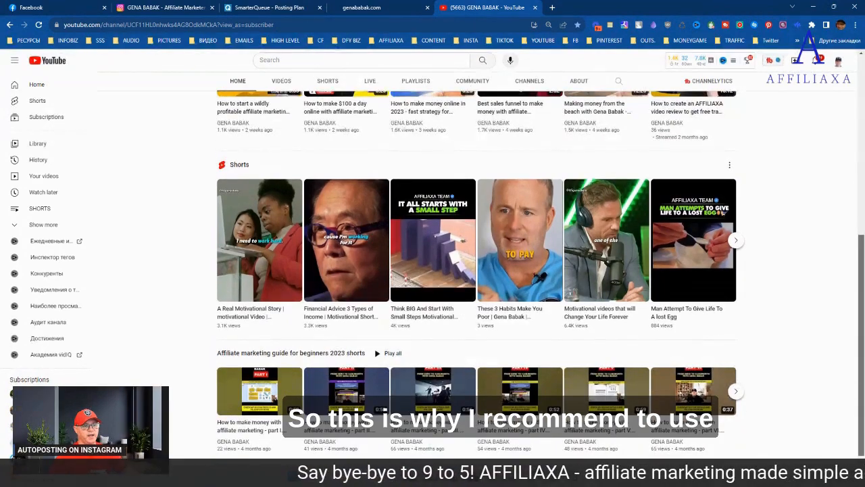
pyautogui.scroll(3)
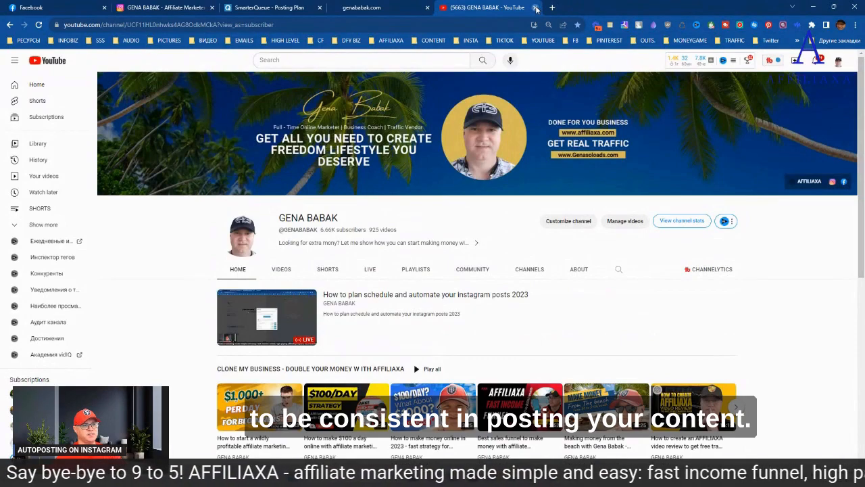
pyautogui.click(535, 8)
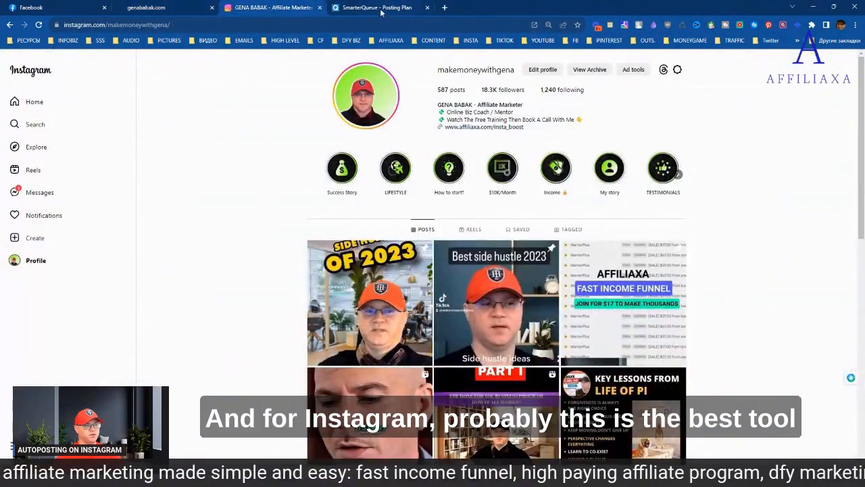
# - Return to the SmarterQueue Posting Plan and scroll through the weekly timeslots
pyautogui.click(379, 8)
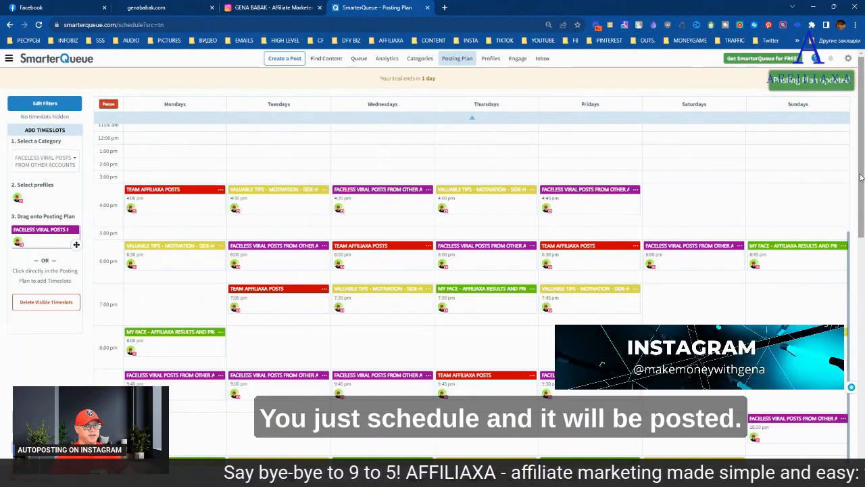
pyautogui.scroll(-3)
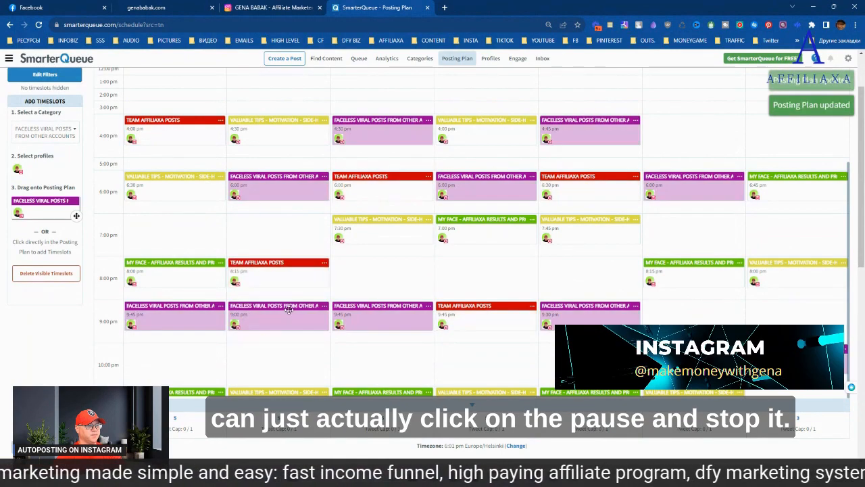
pyautogui.scroll(3)
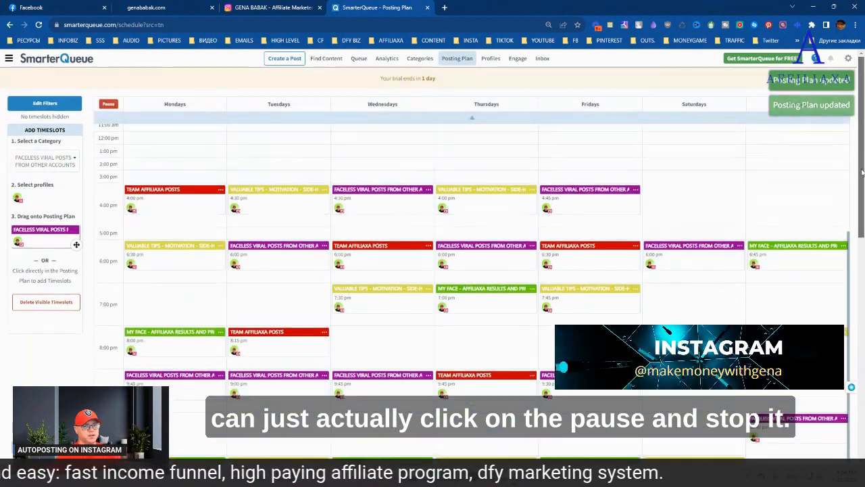